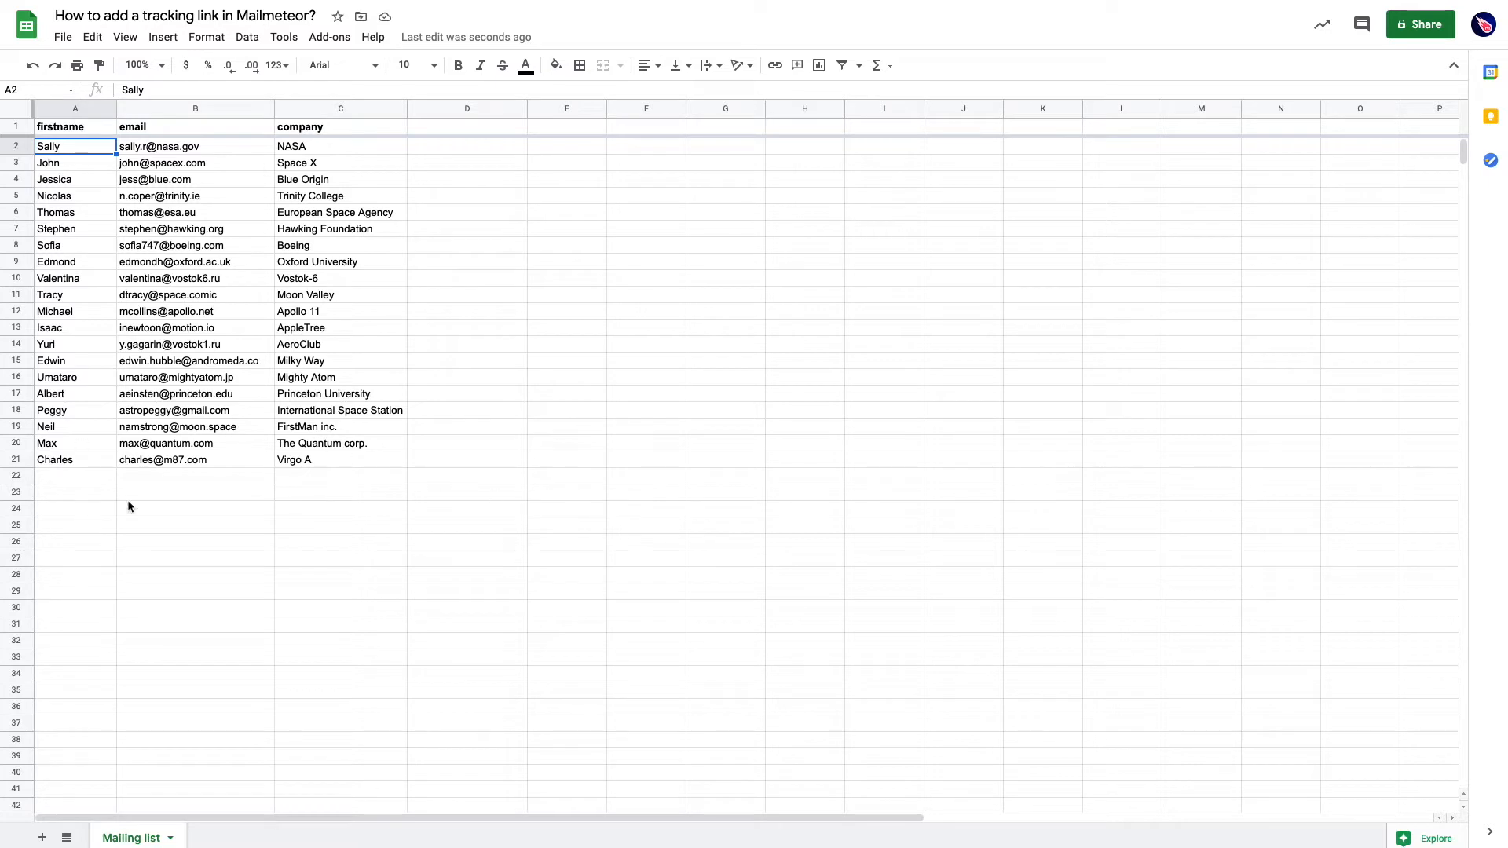
Launch Mailmeteor: Mail Merge for Gmail from the Add-ons menu over the mailing list.
click(329, 37)
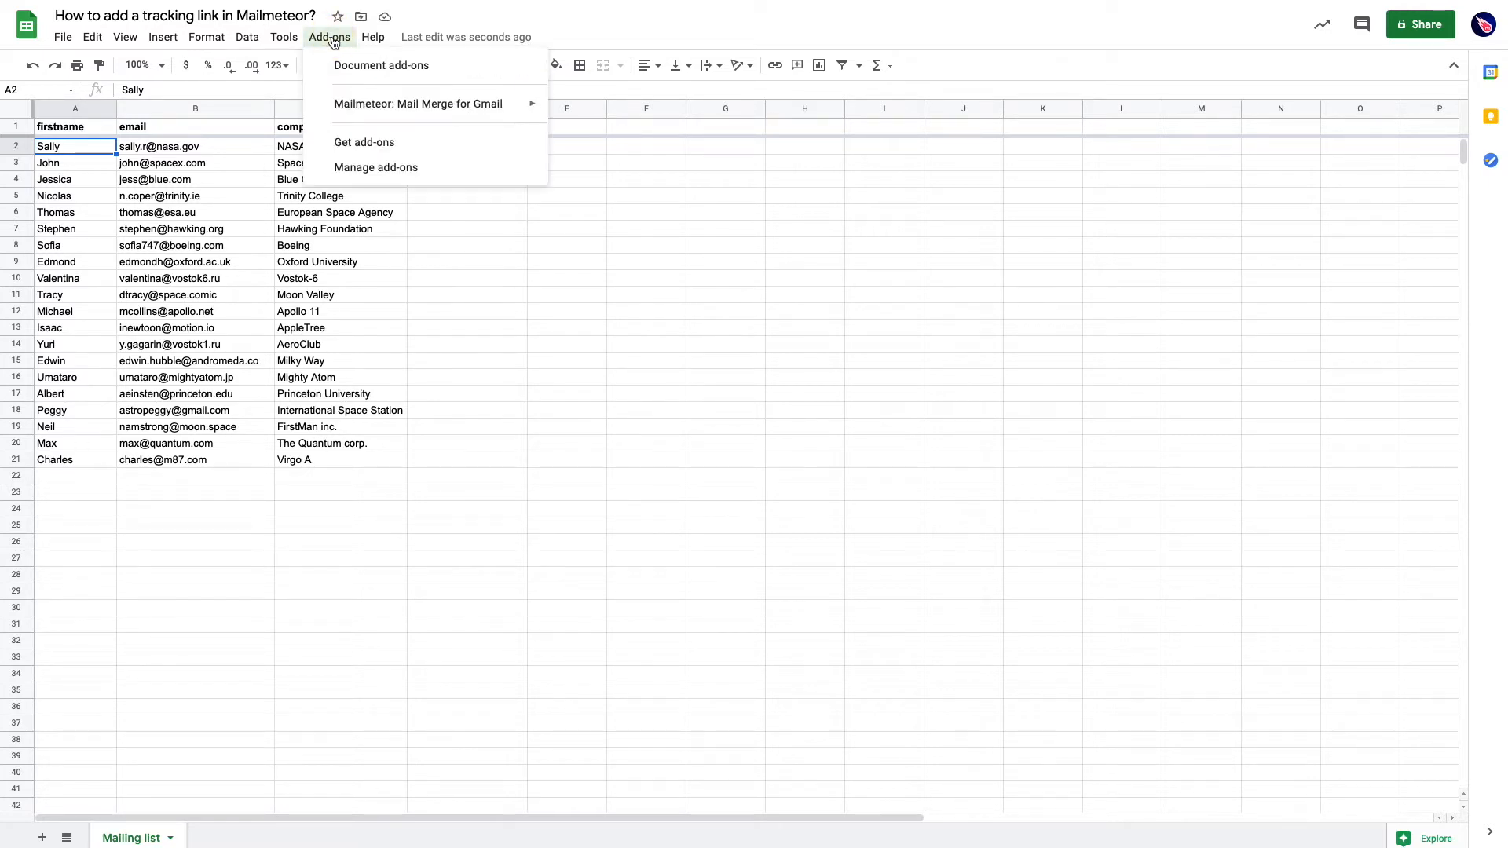
mouse_move(417, 104)
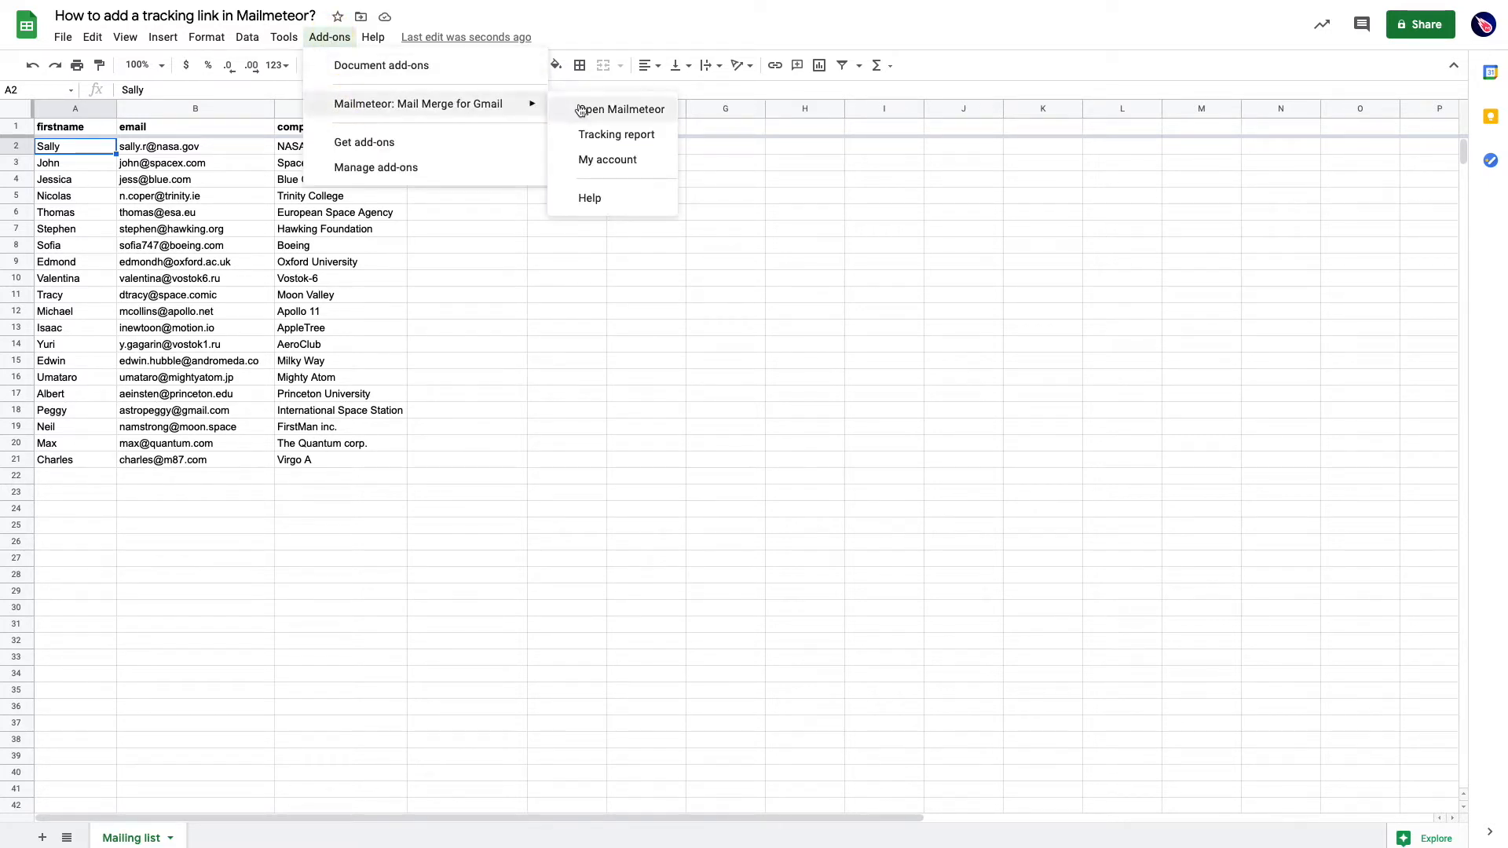
click(620, 109)
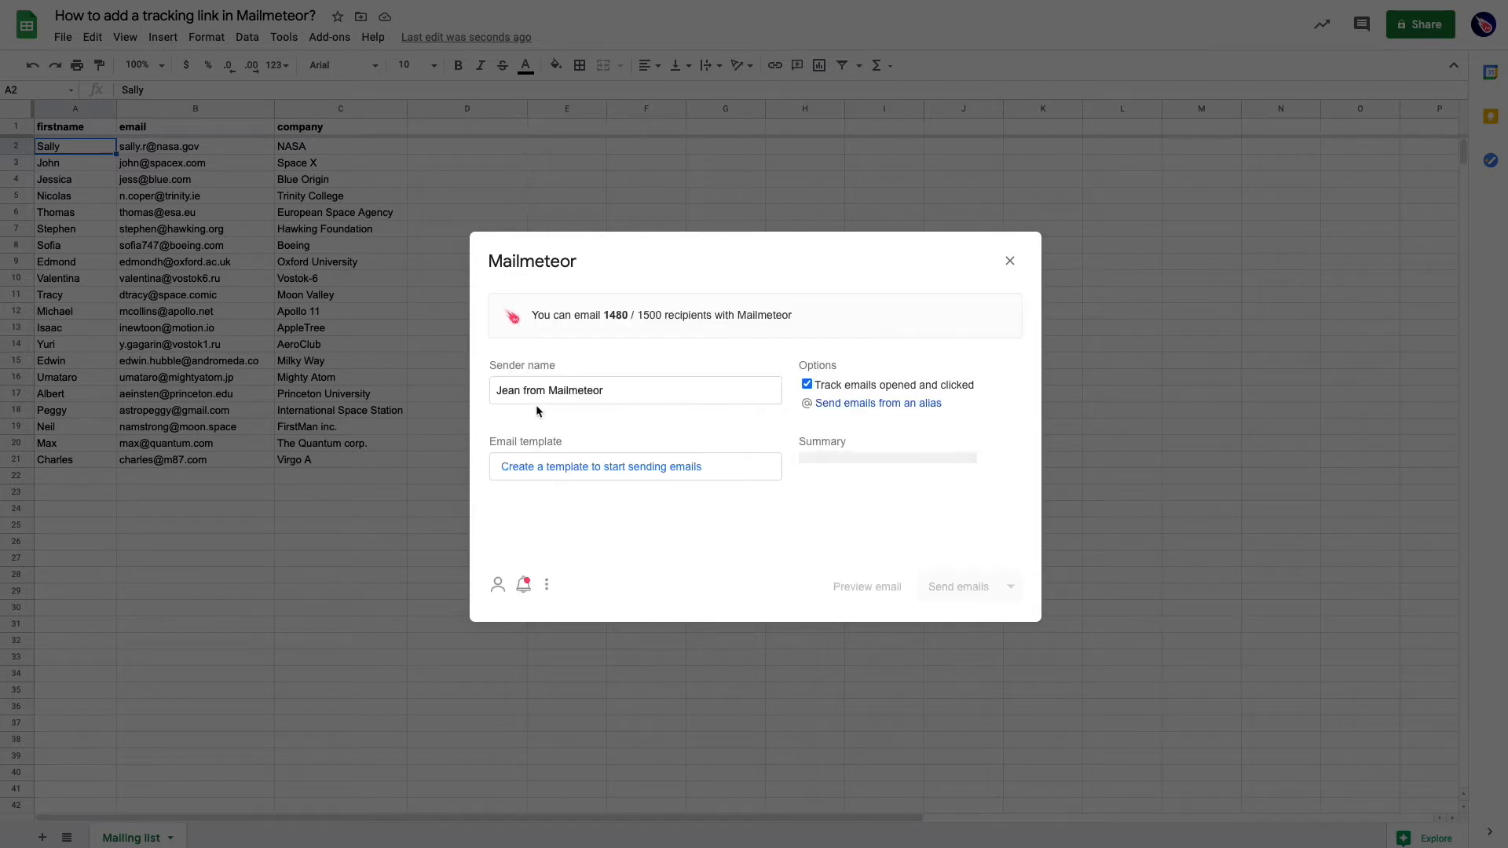
Create a new template with subject 'What did you think of my previous video?'.
click(599, 467)
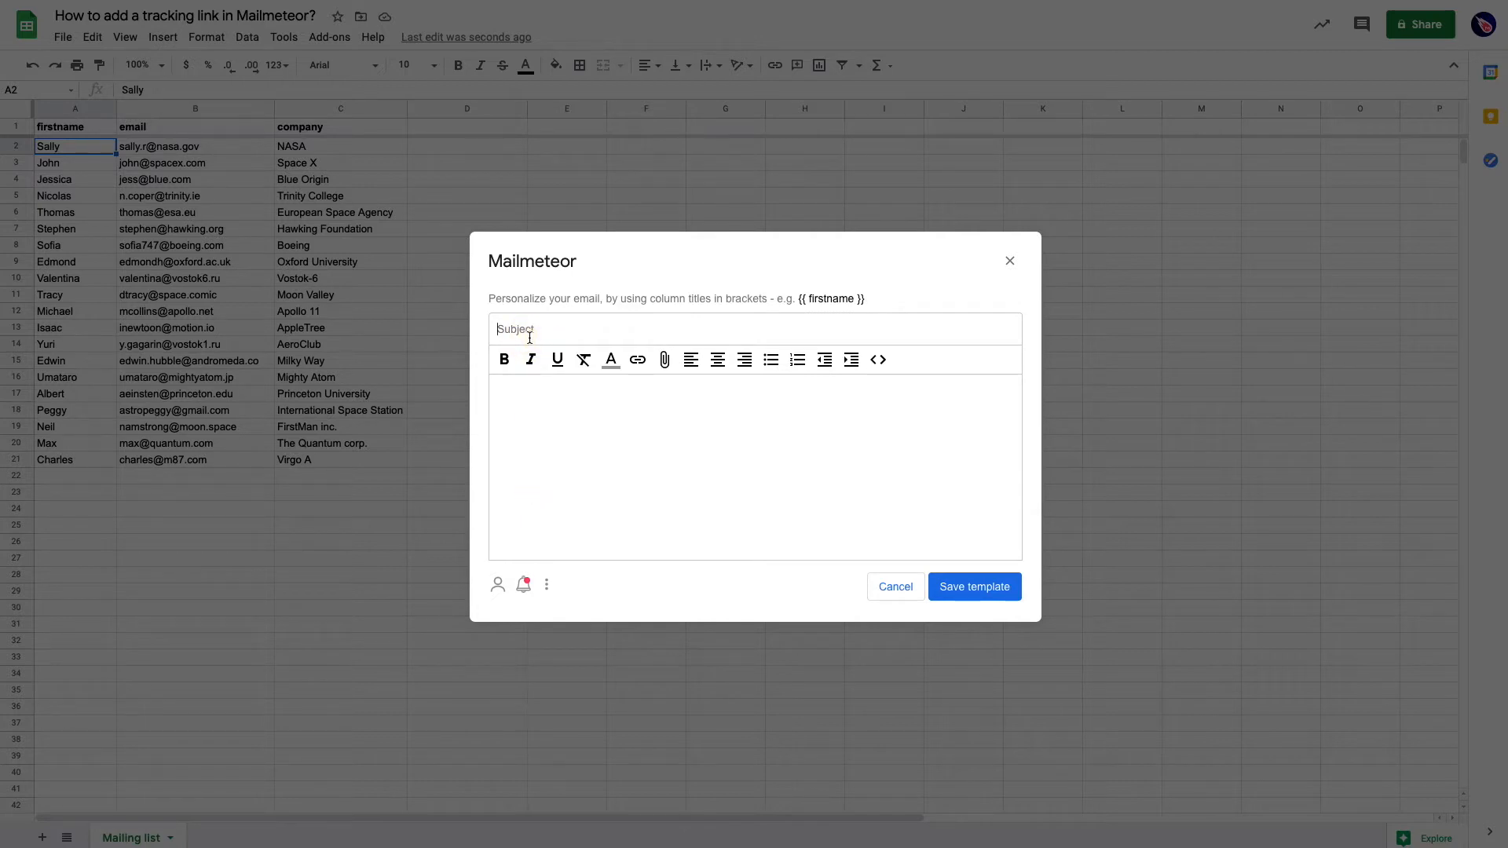
text(What did)
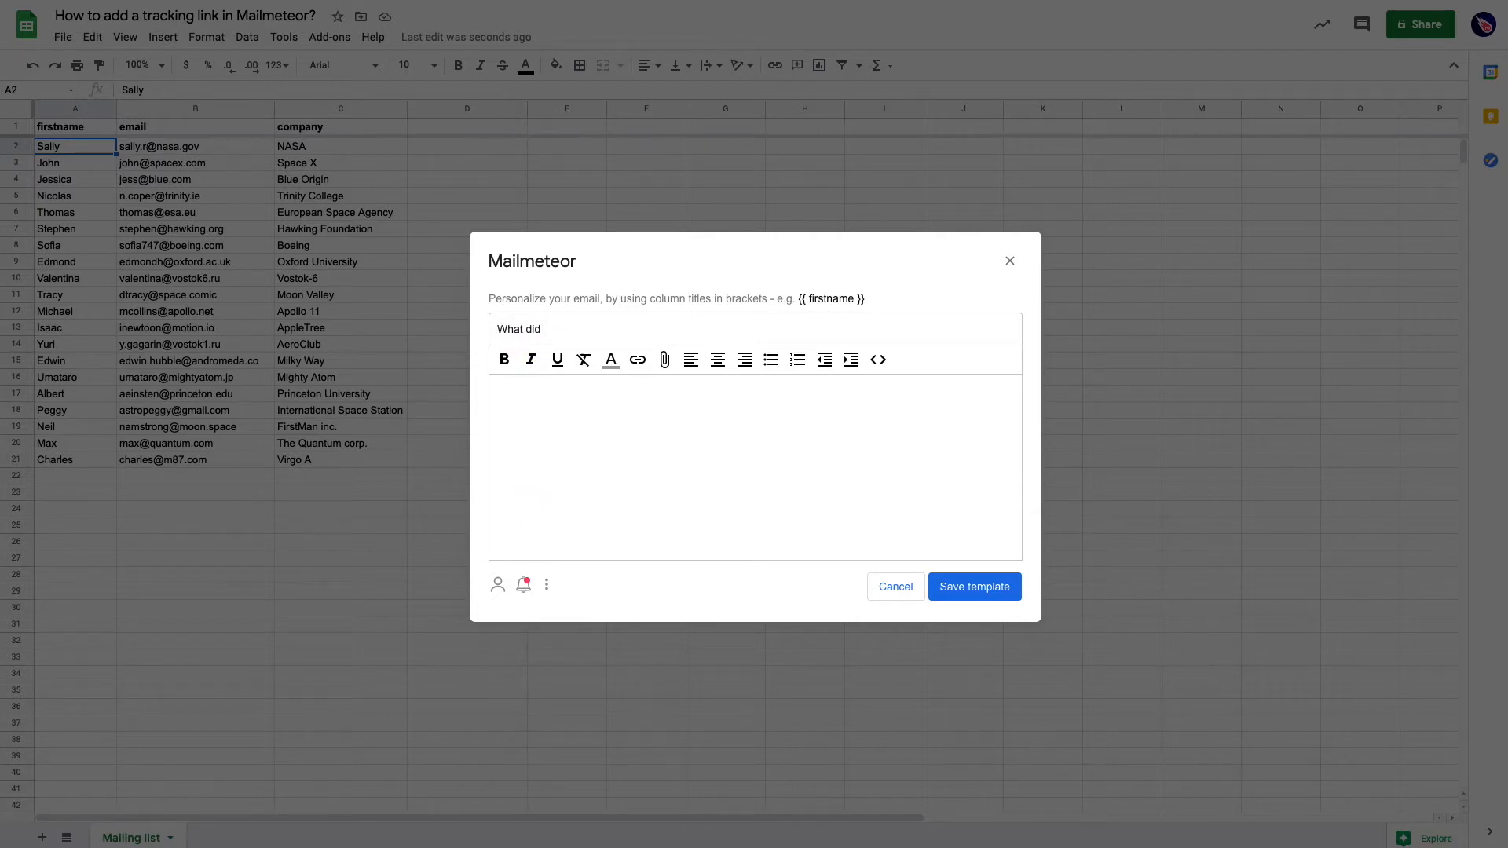
text(you think)
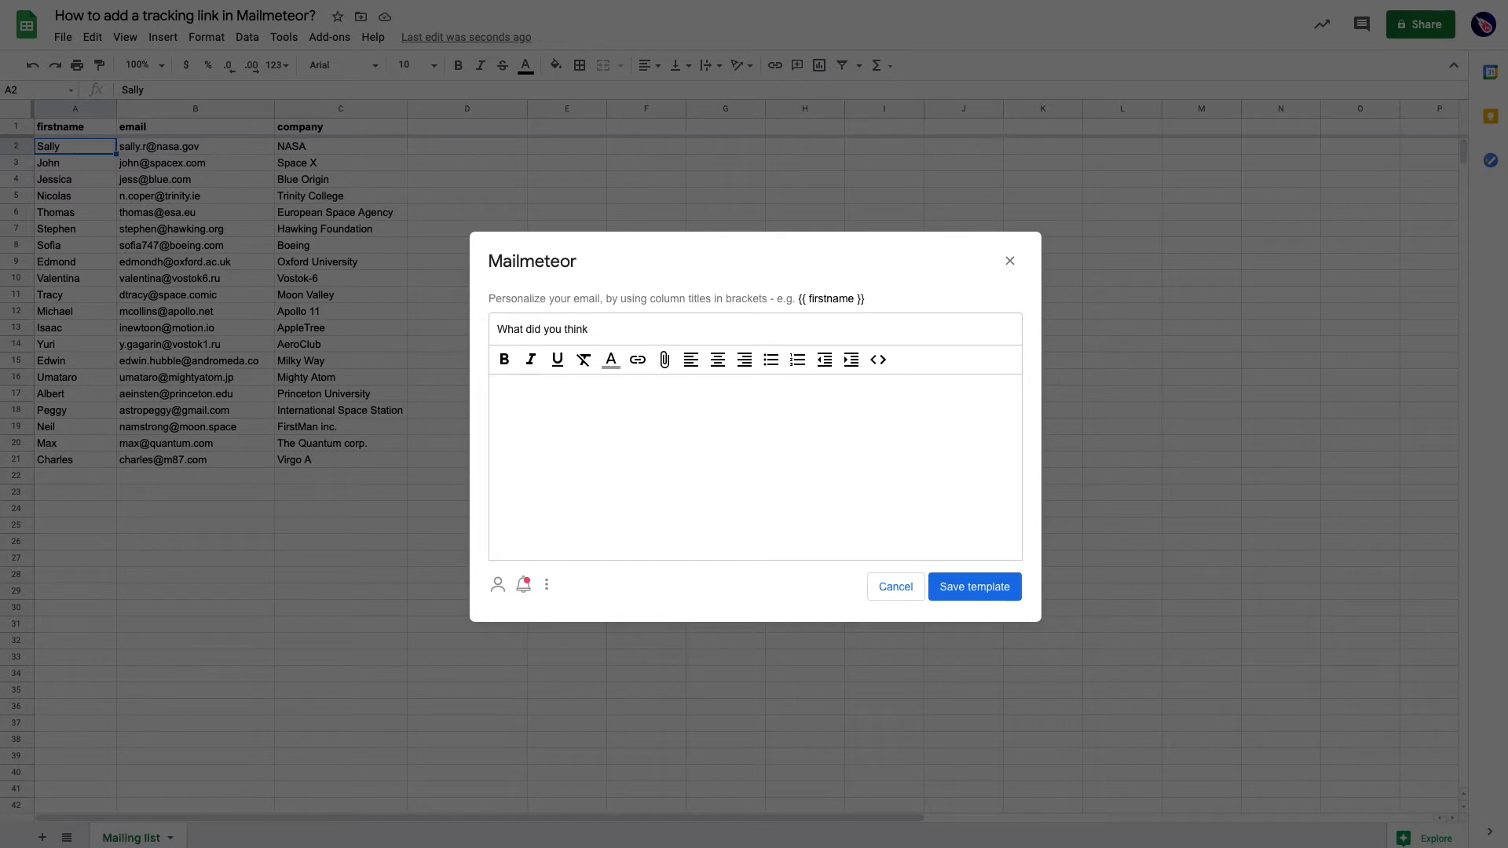
text(of my previous video?)
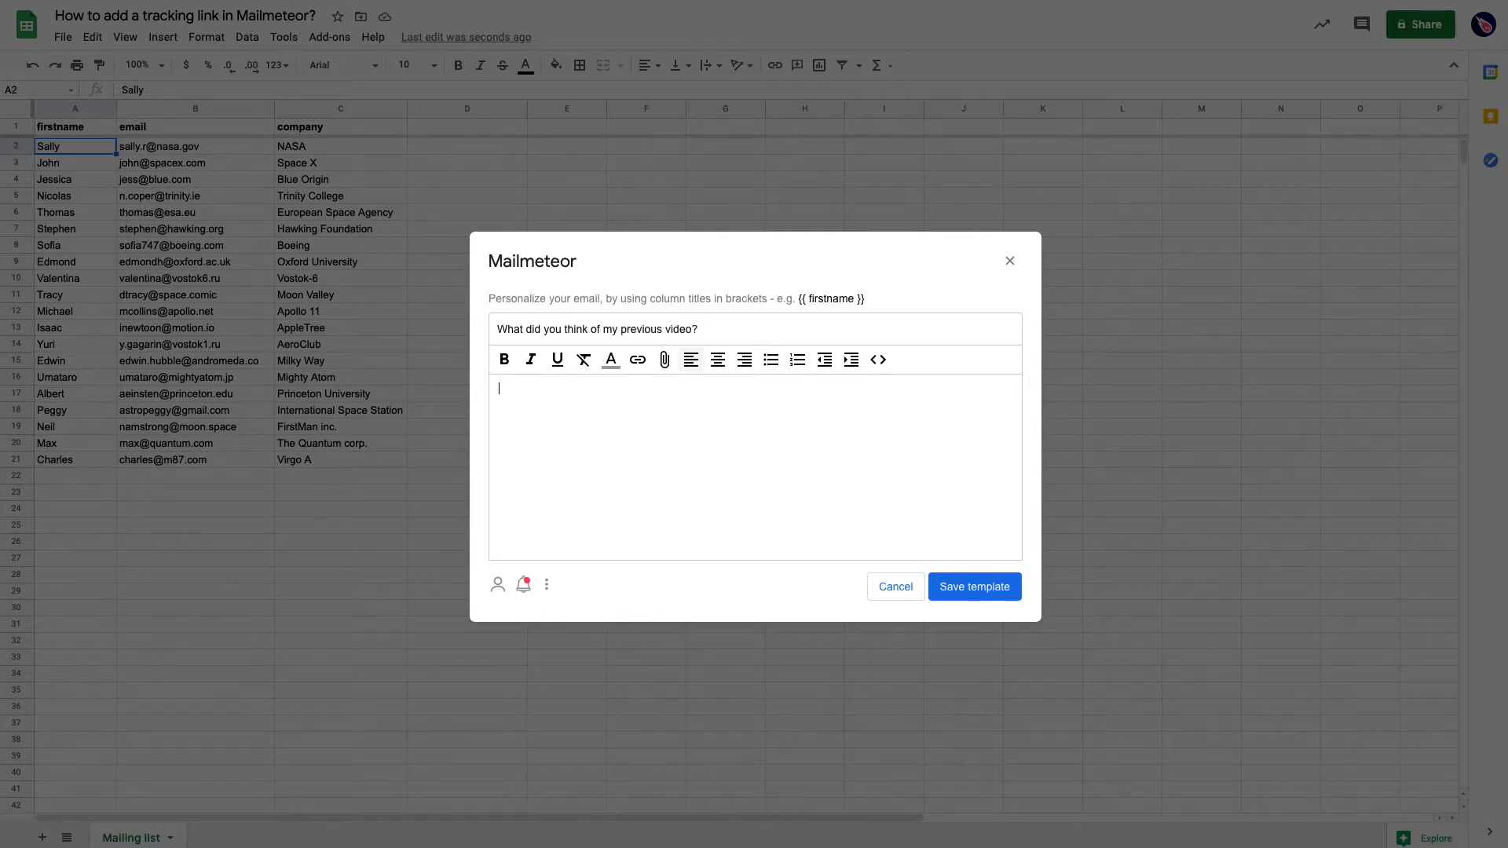
Write the body greeting {{ firstname }}, asking if they had a chance to see the previous video.
text(Hey)
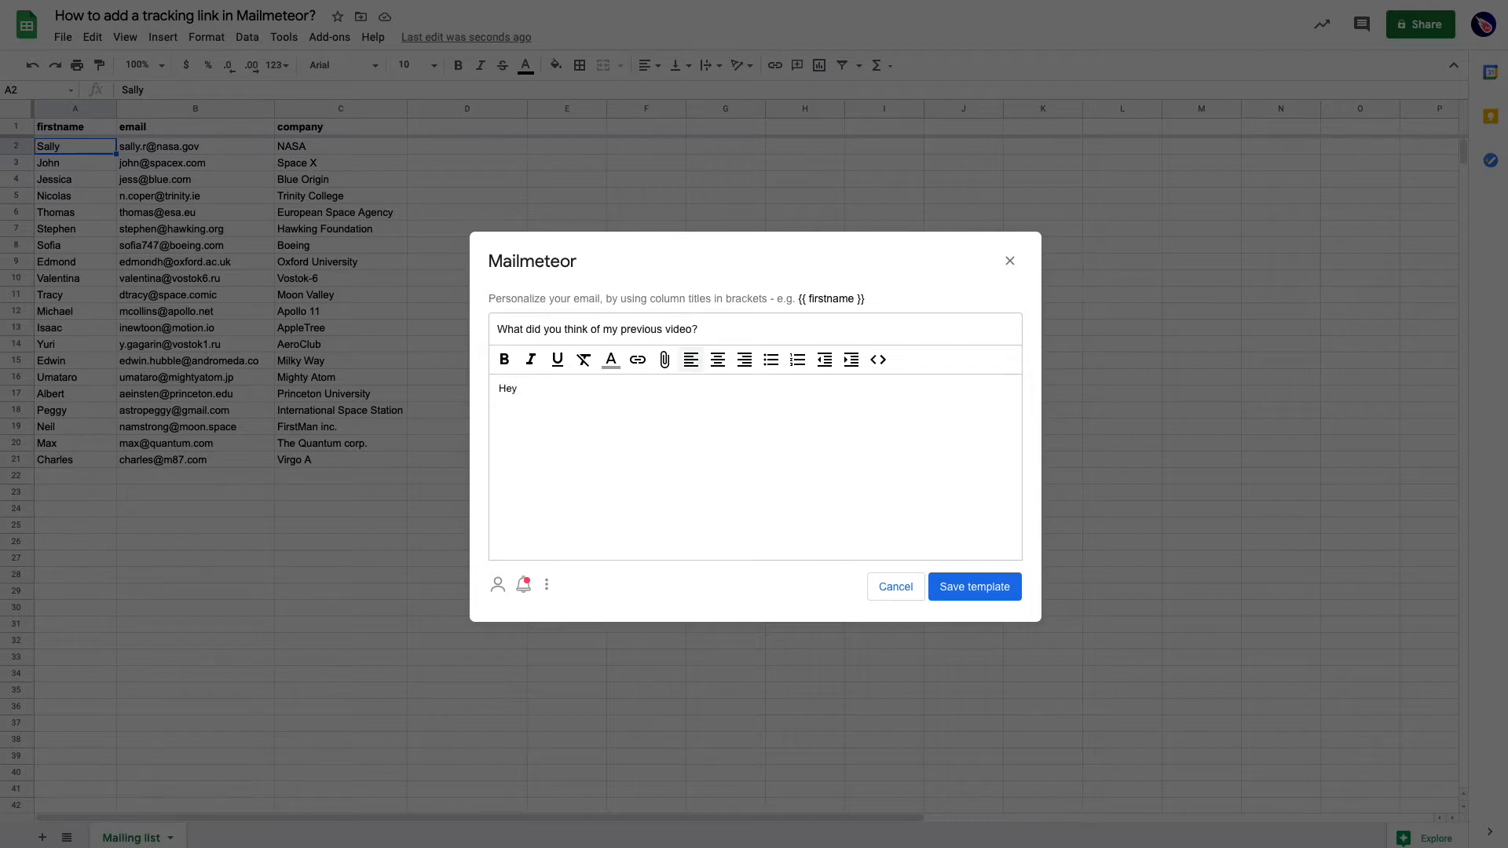
text({{ firstan)
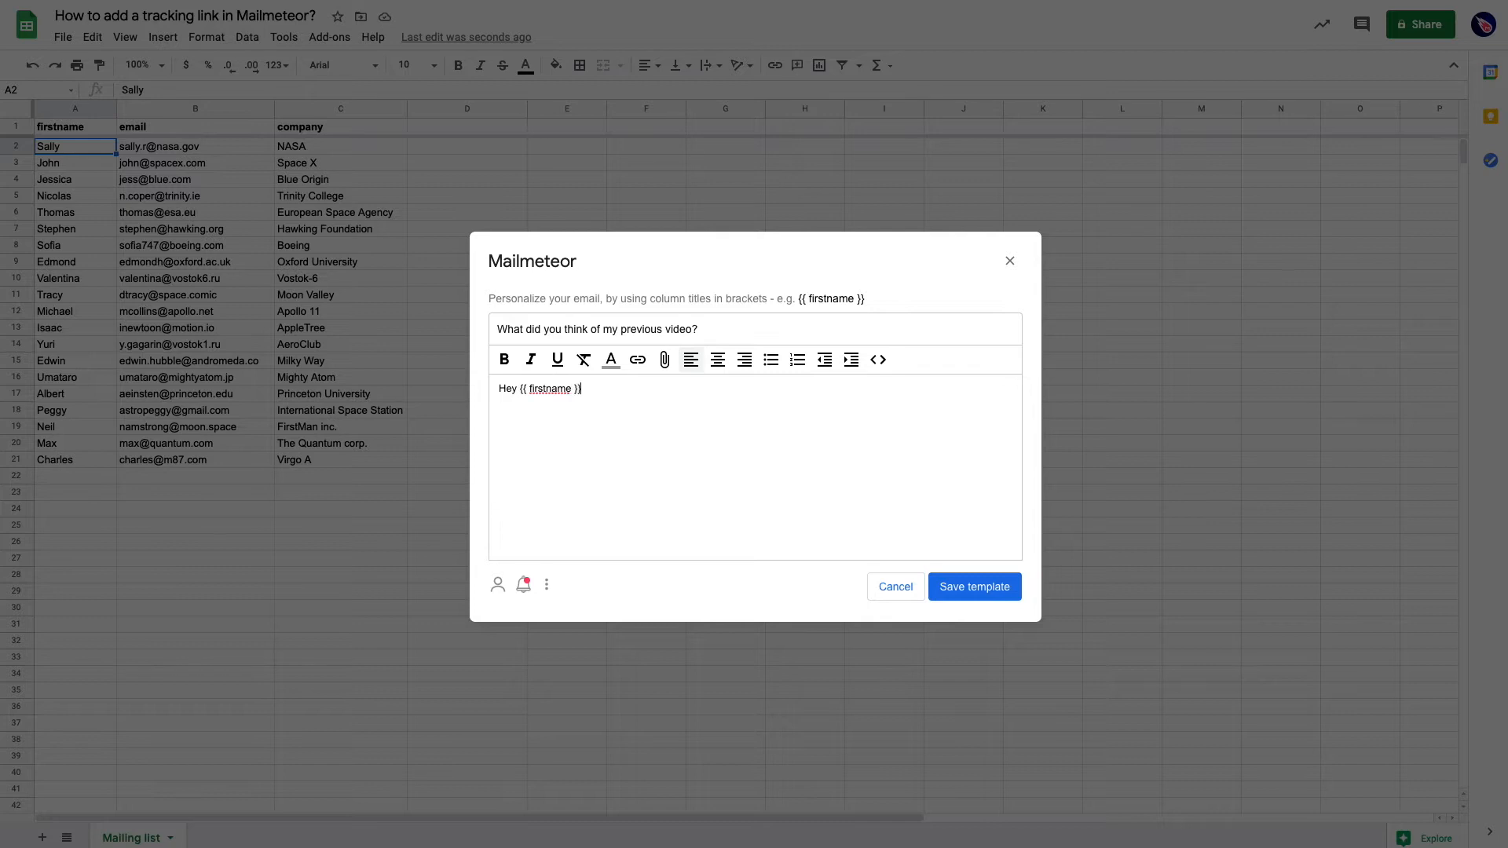
text(Just wanted to k)
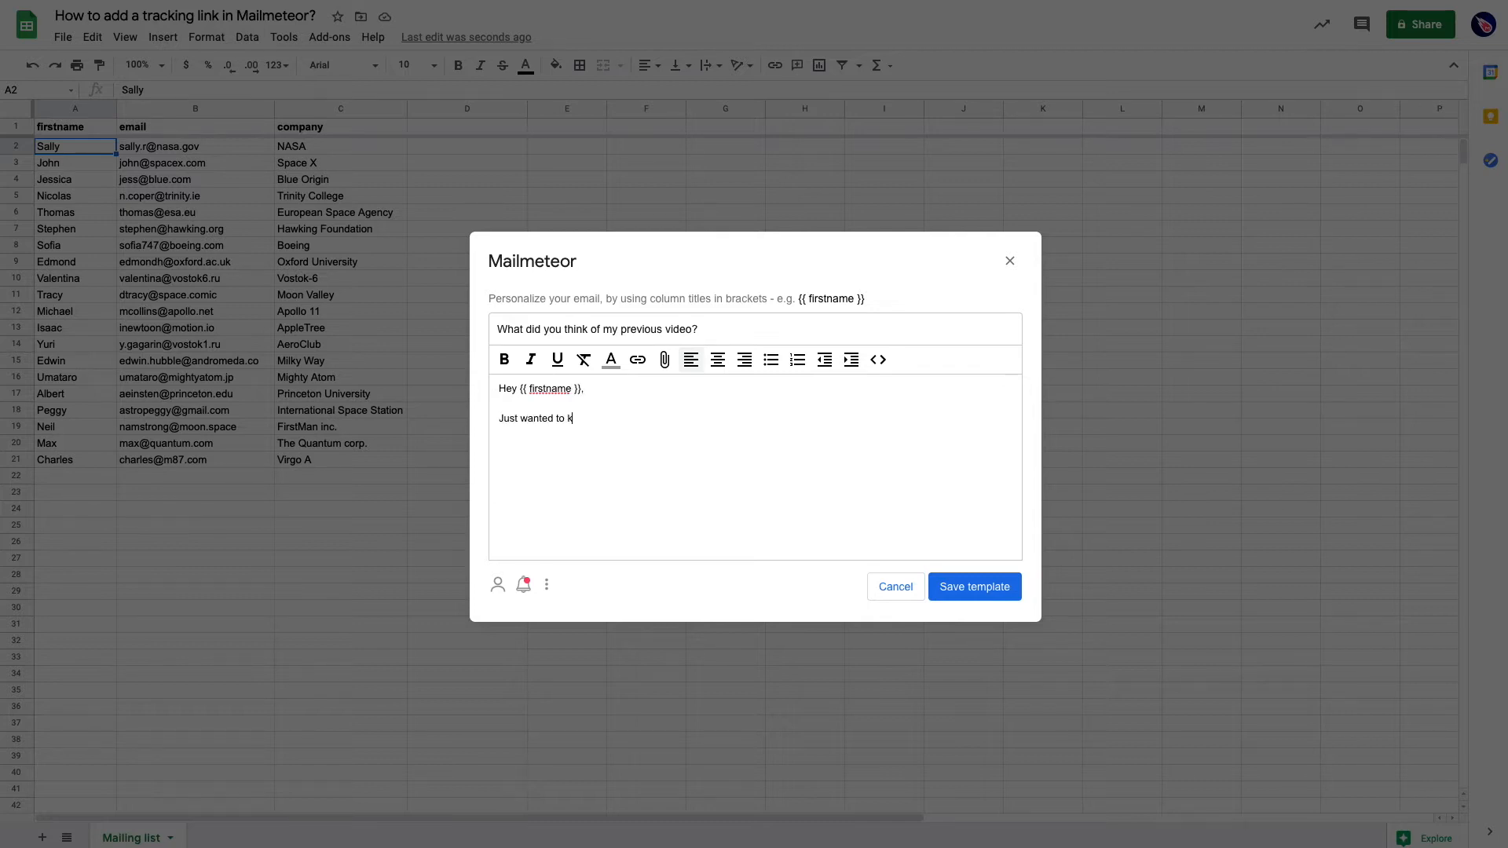
text(now)
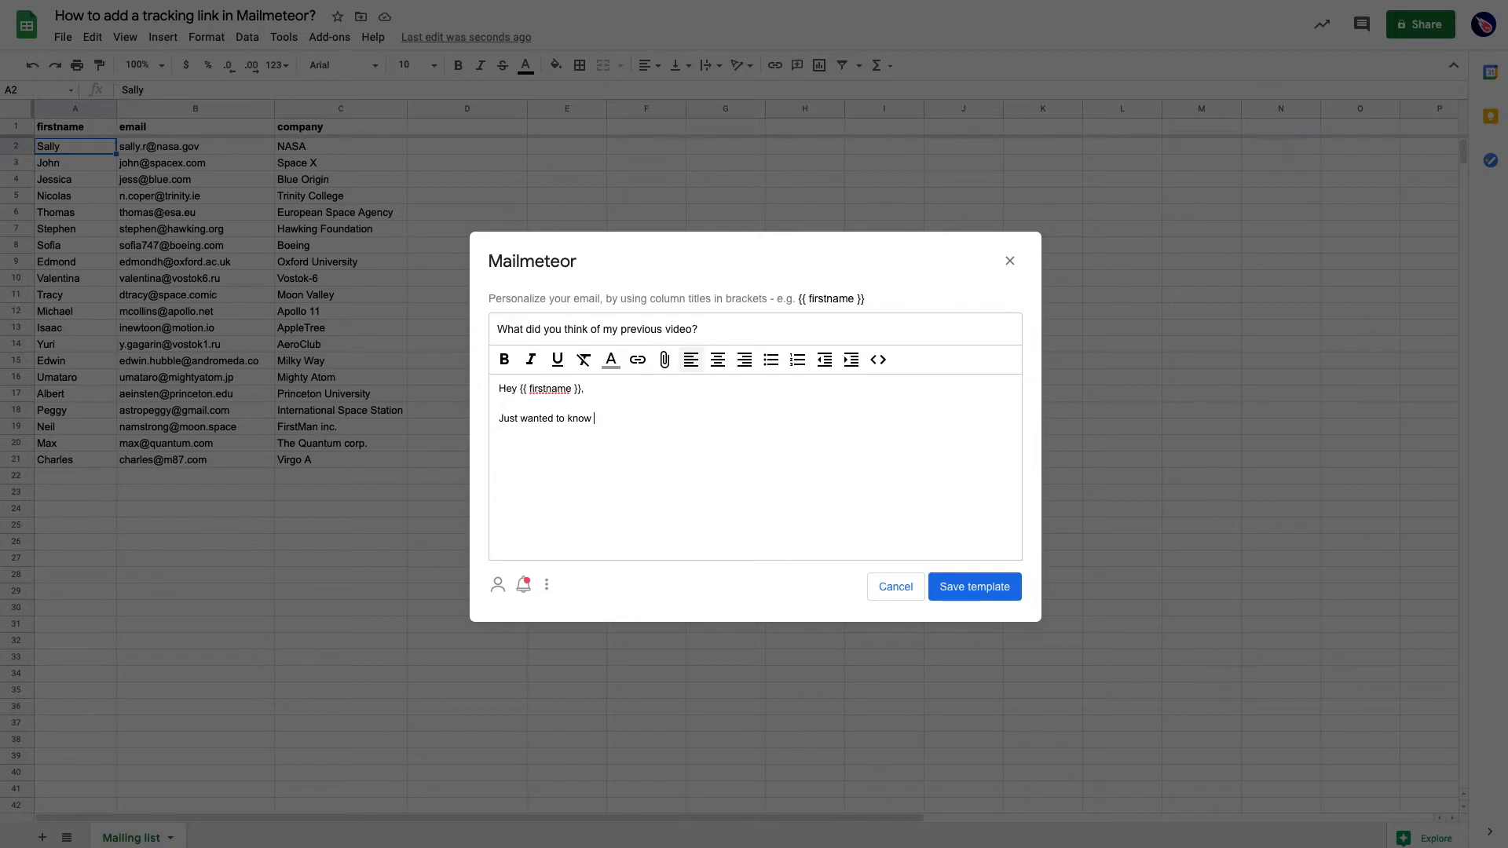
text(if yiou)
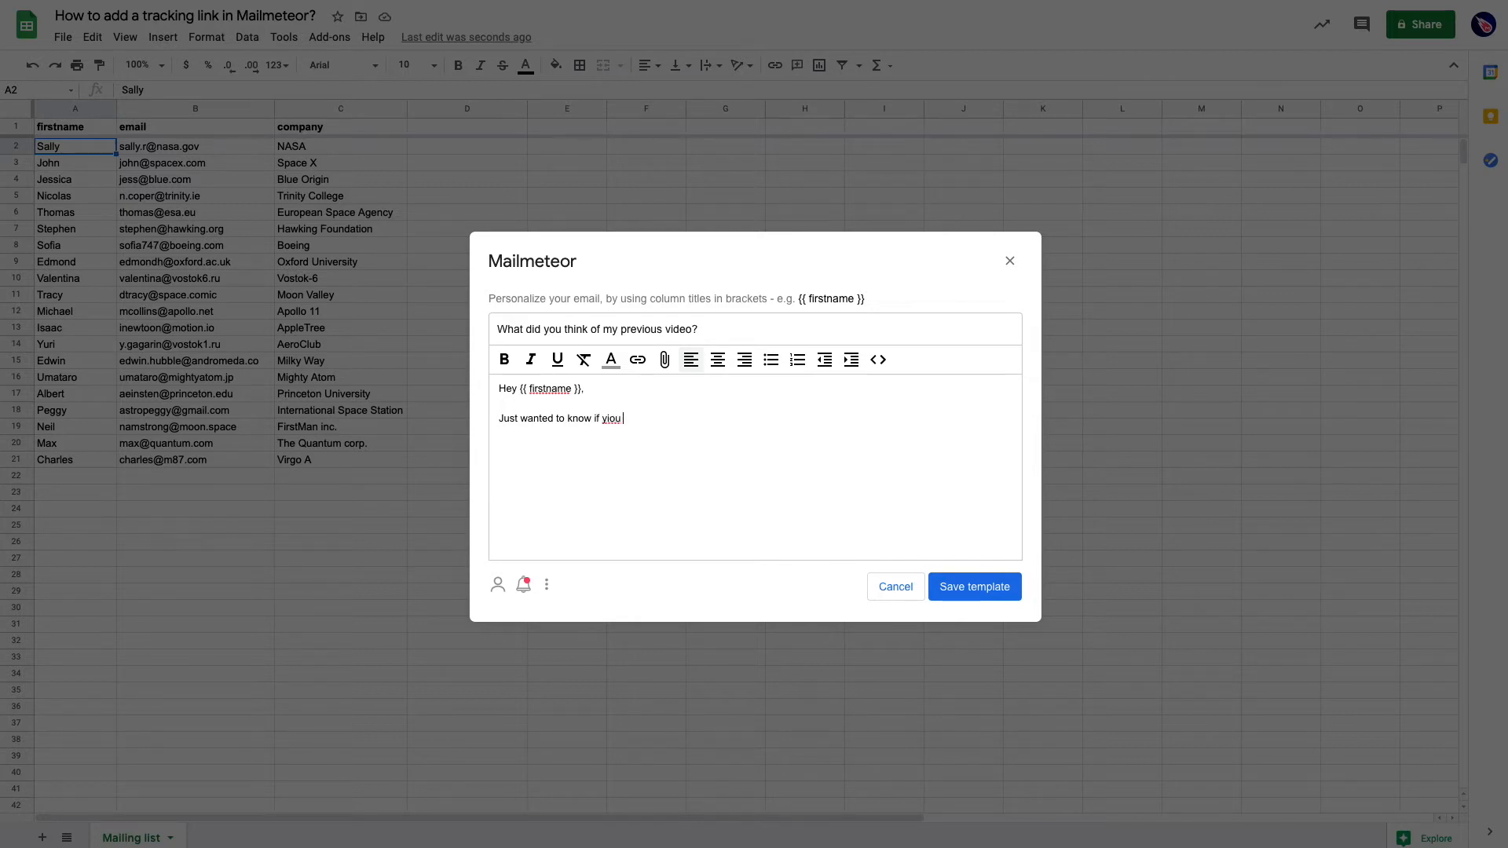
key(Backspace)
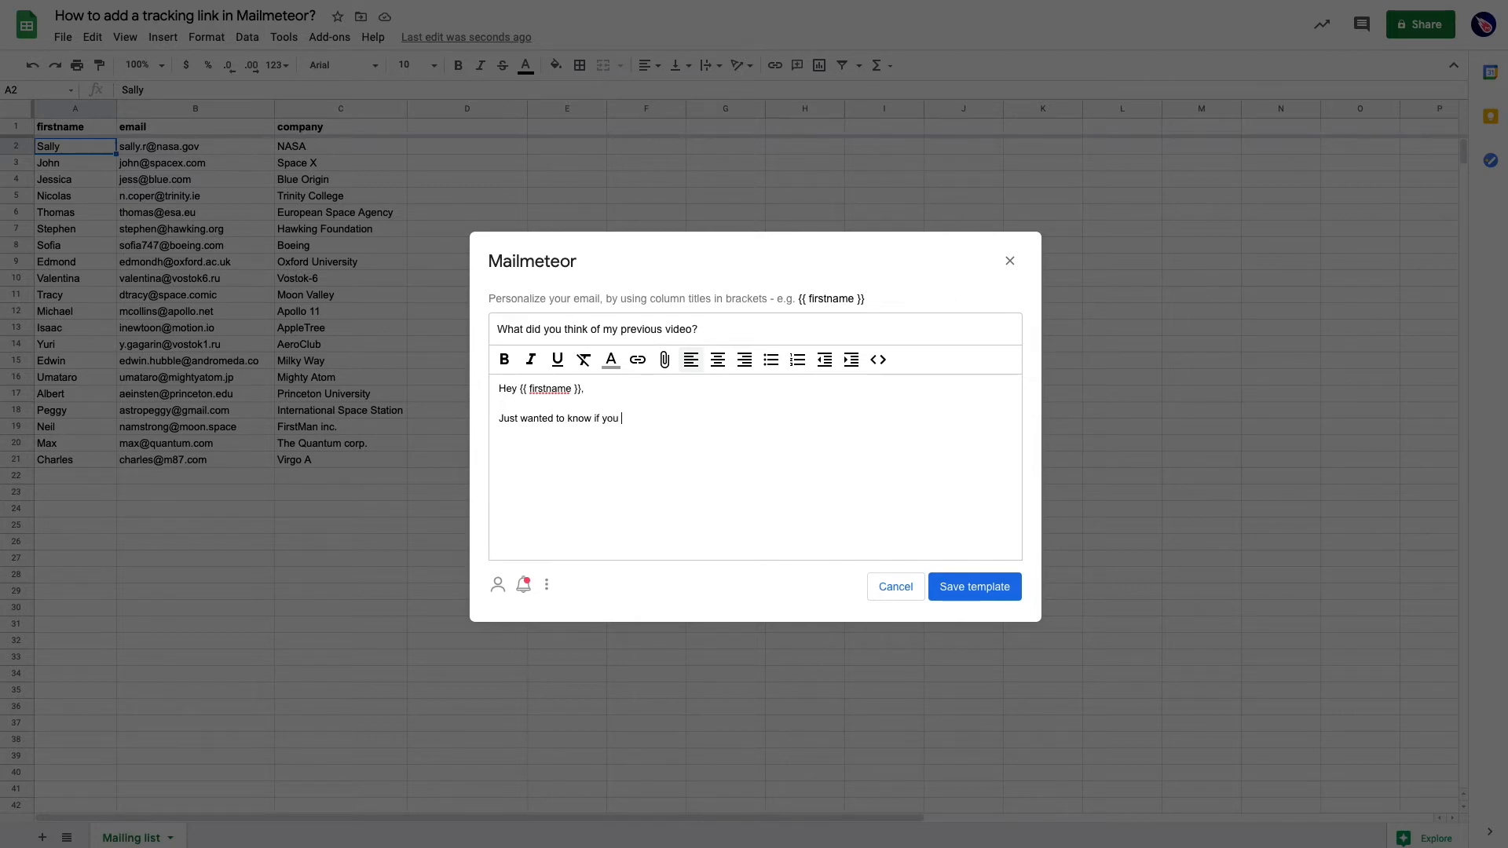
text(had a chance)
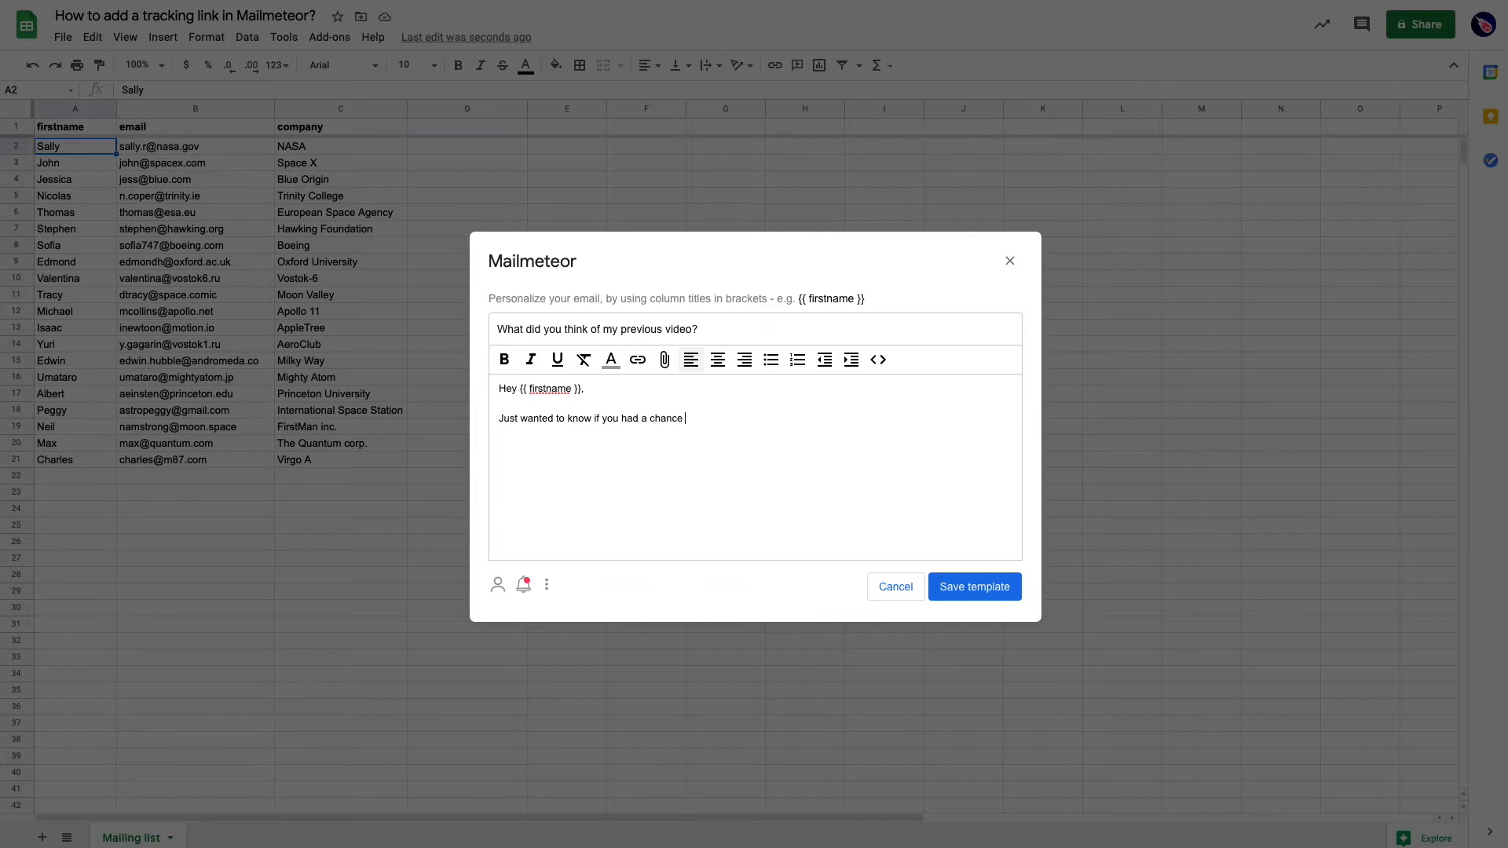
text(to look at m)
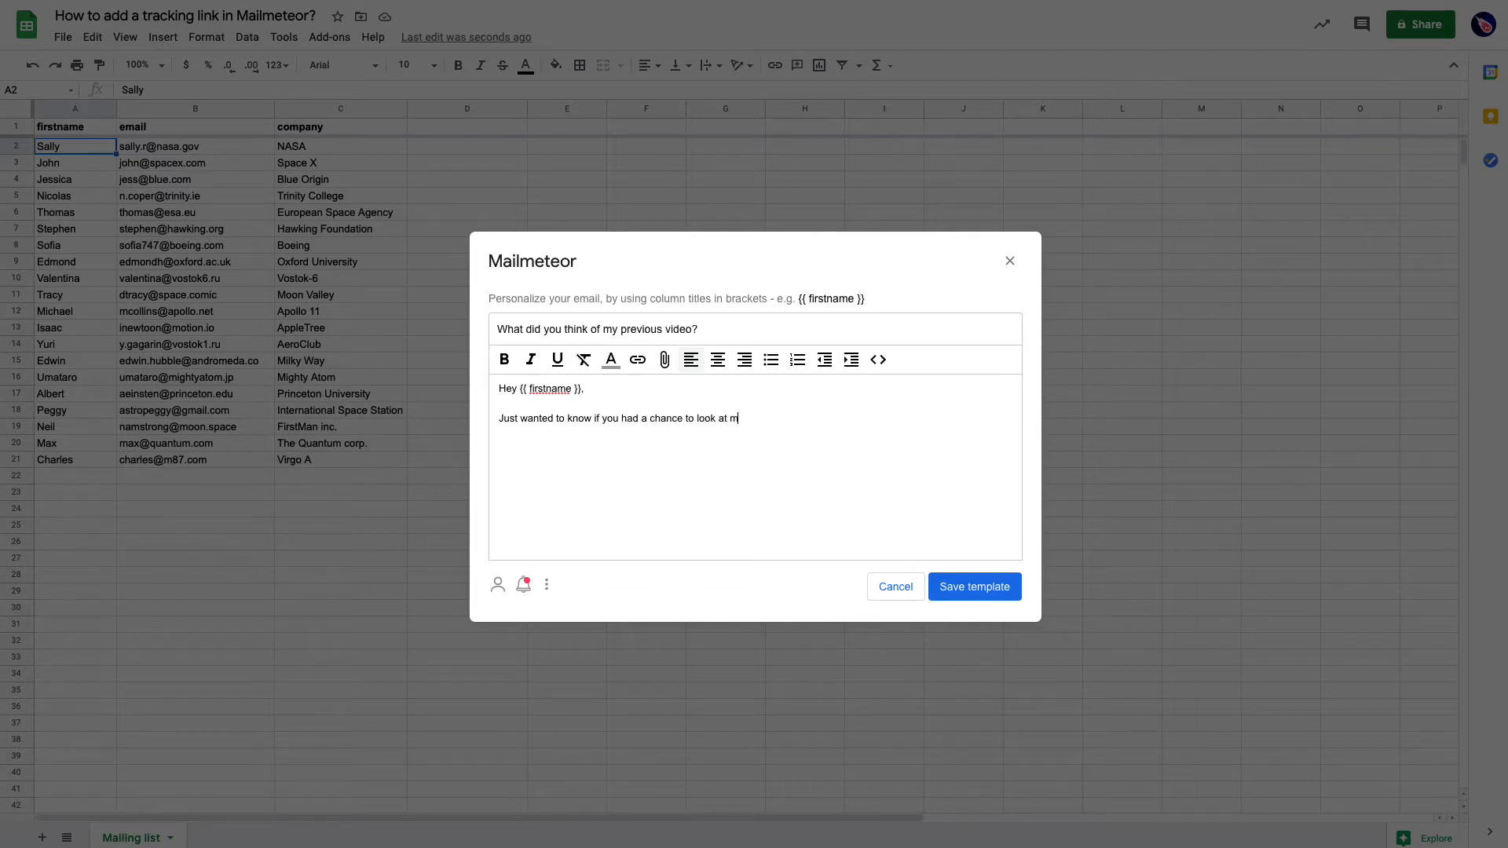
text(y previous video?)
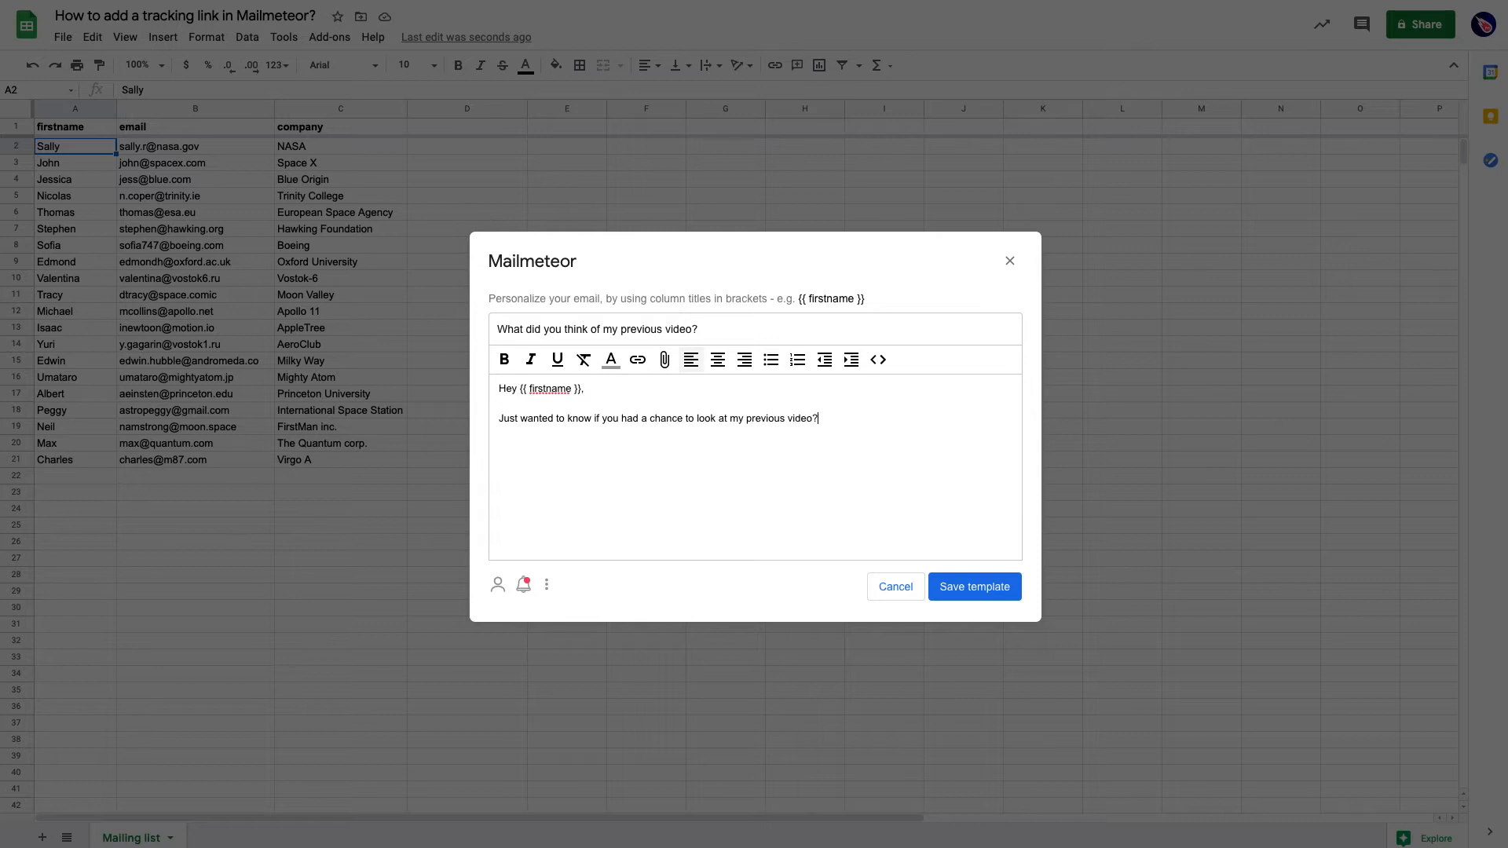
Add the sentence 'Here's the link again.' and link it to the YouTube video.
text(Here's the link)
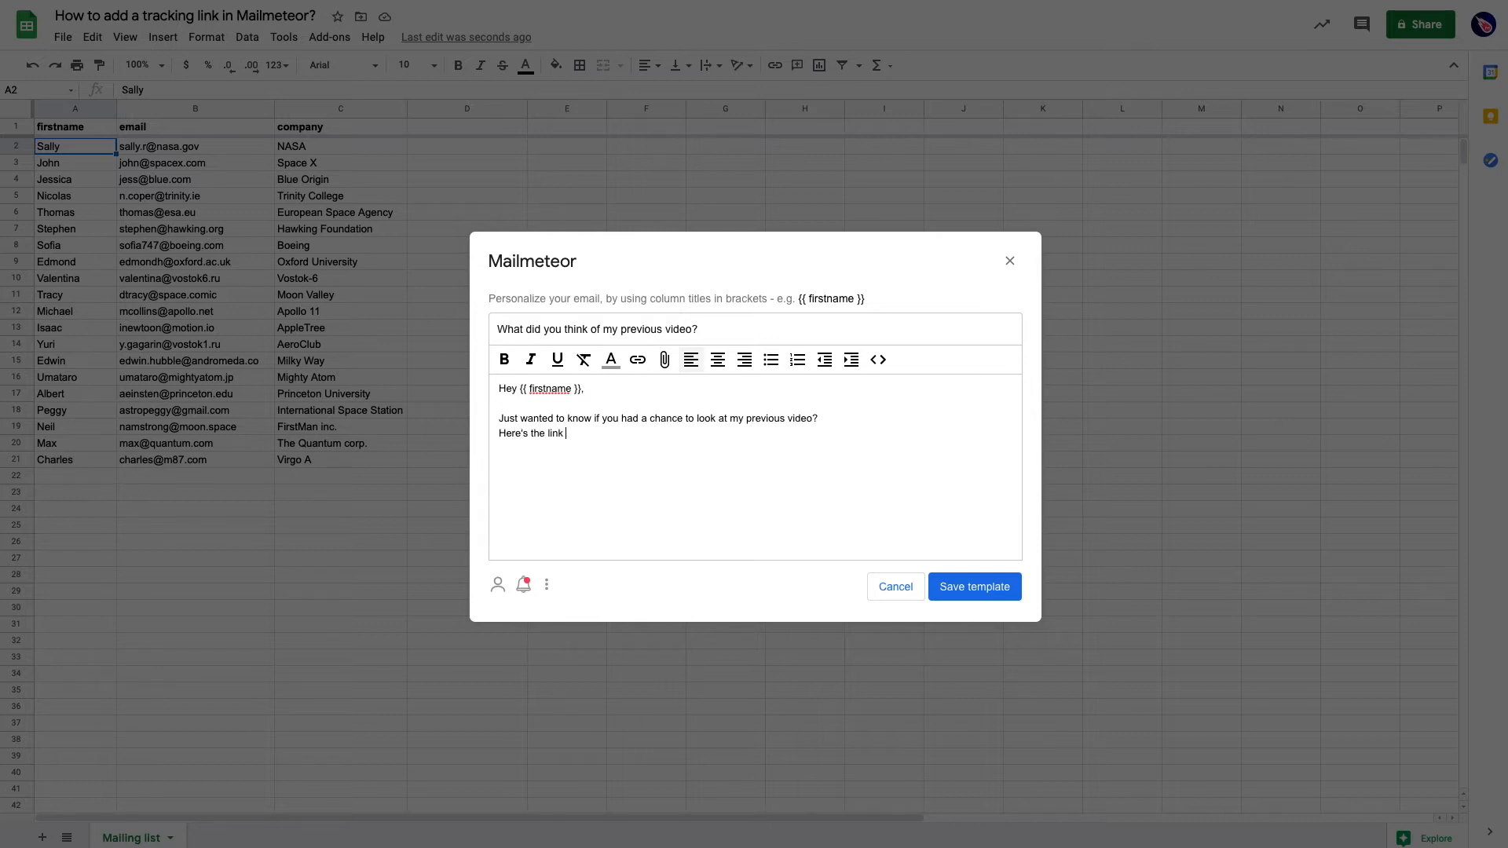
text(again.)
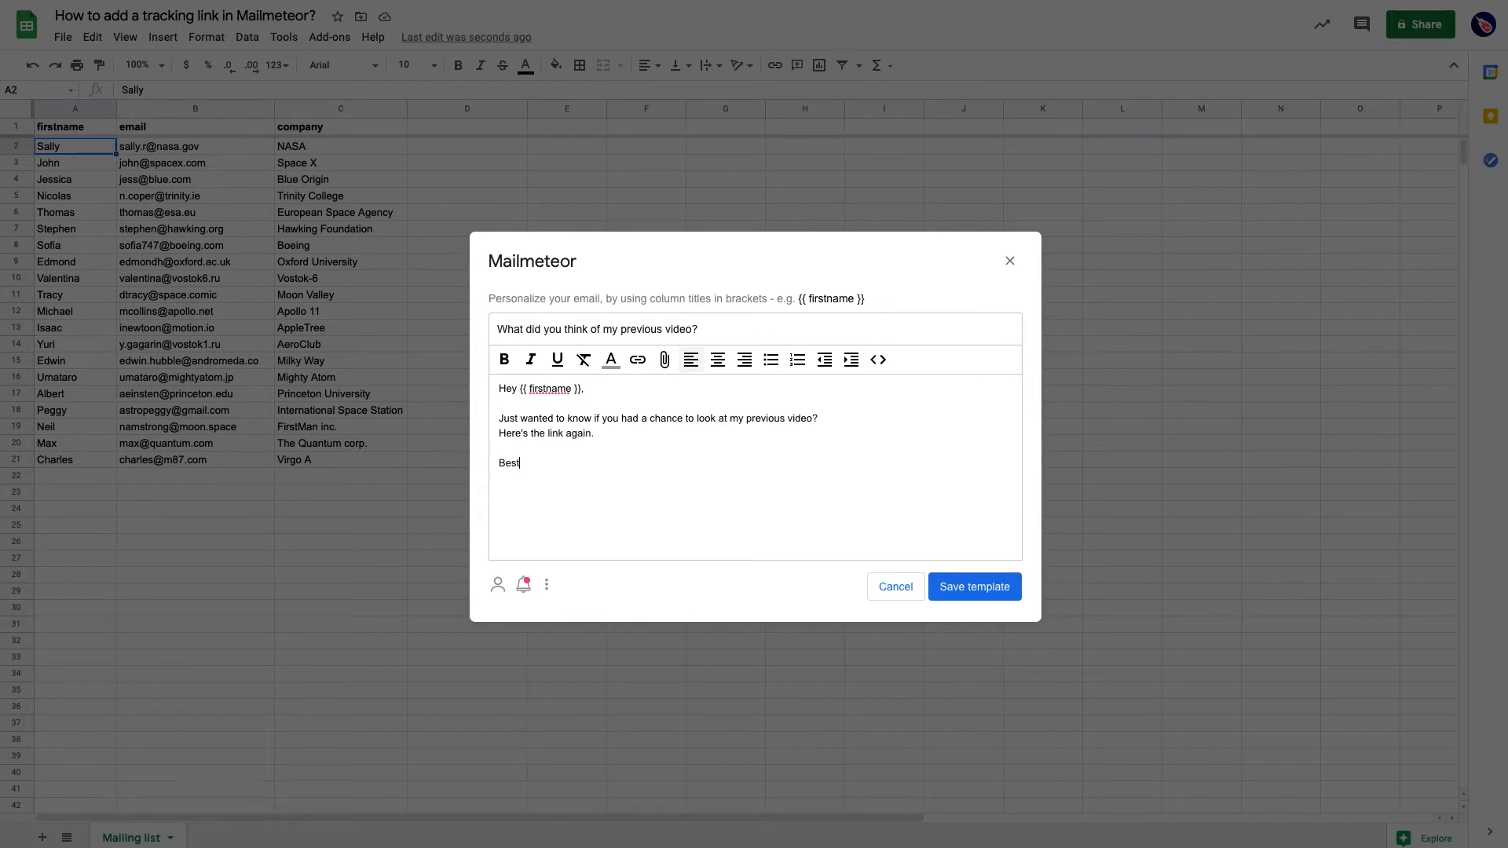
text(,)
text(Jean)
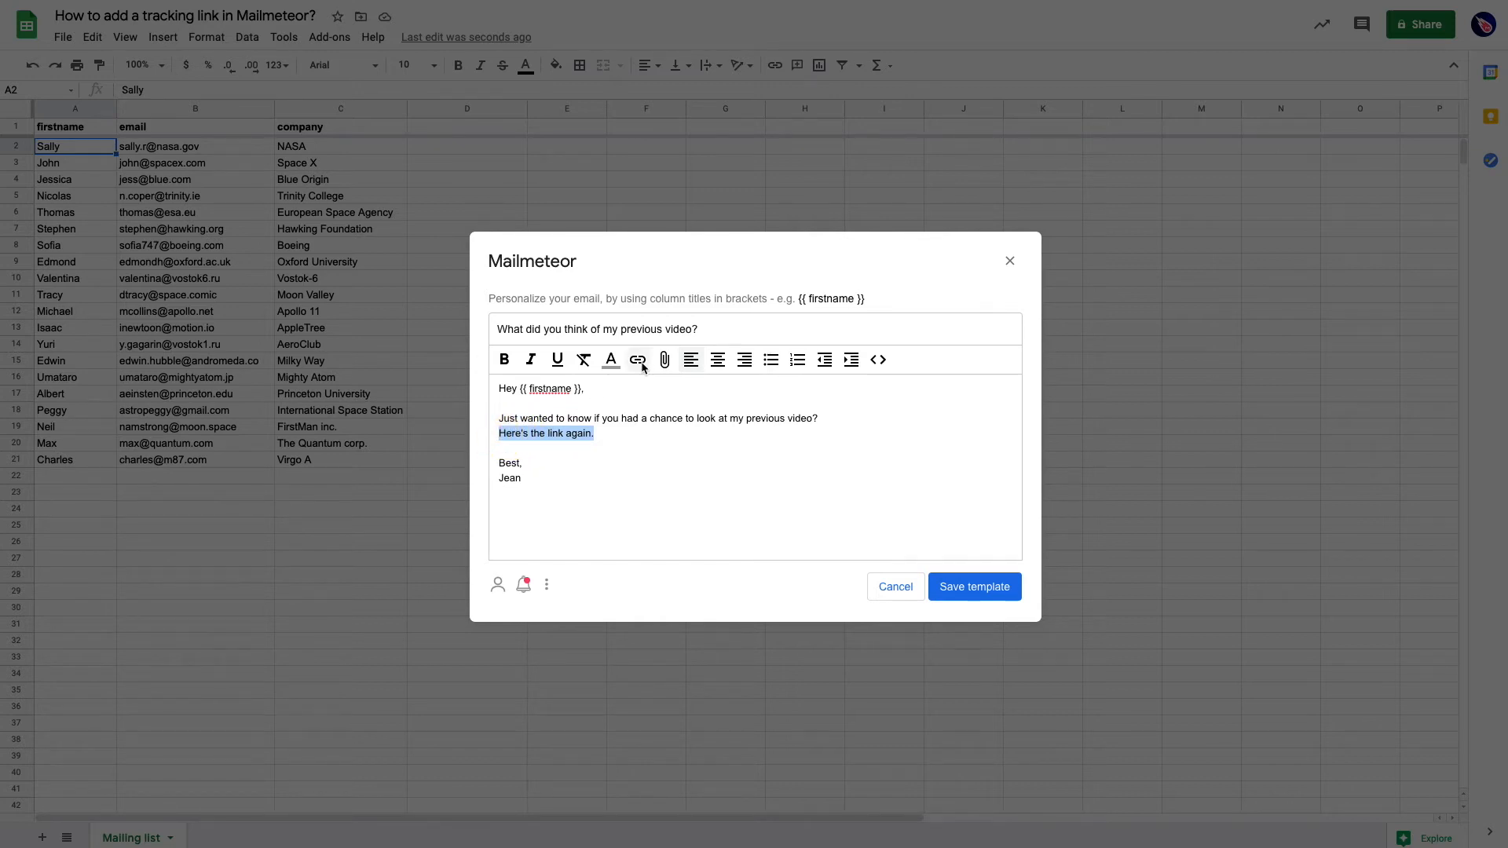
click(636, 360)
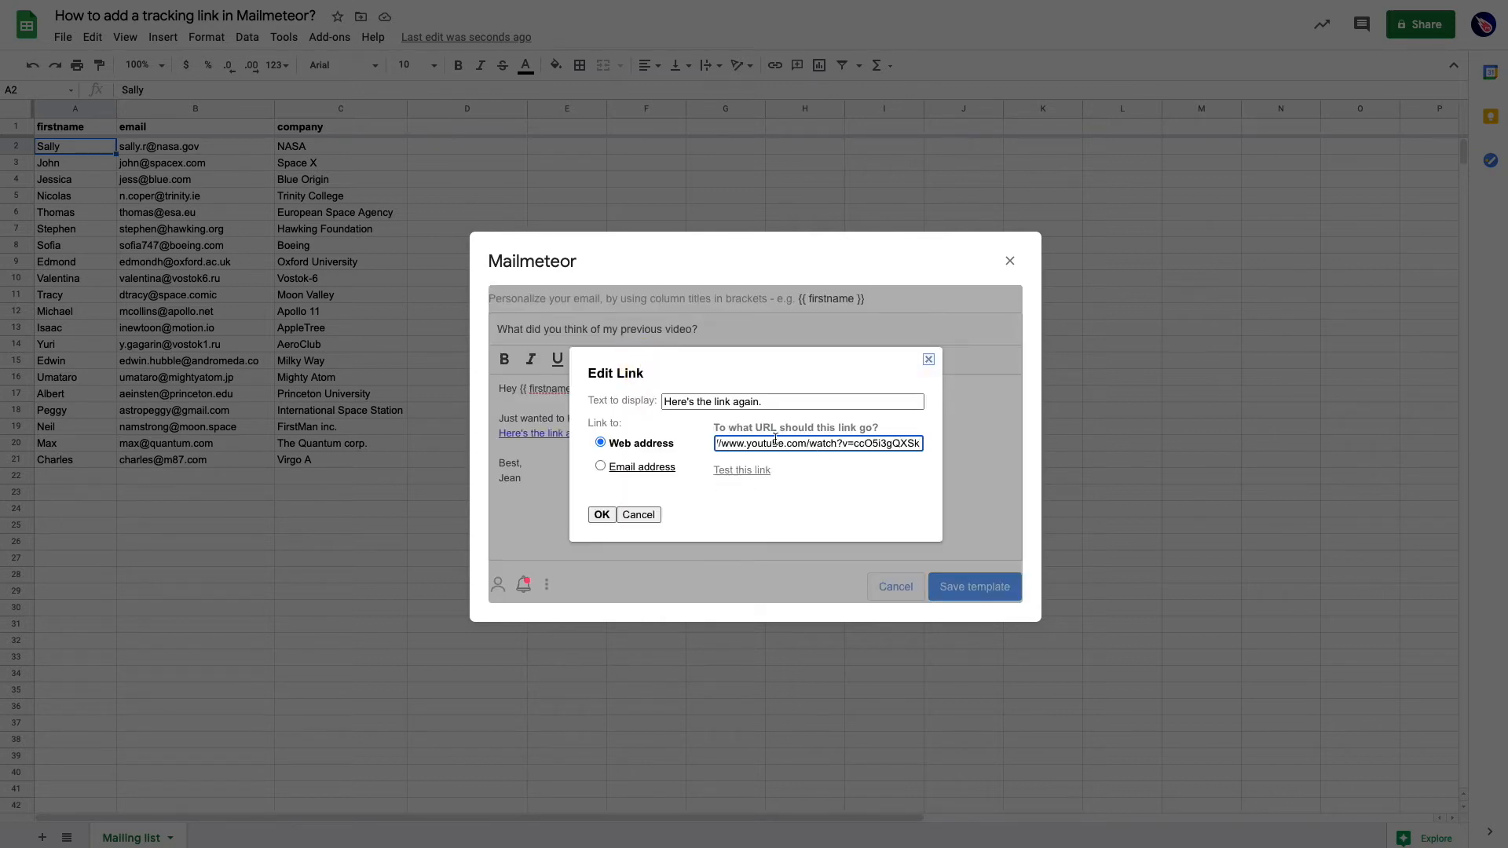
click(601, 514)
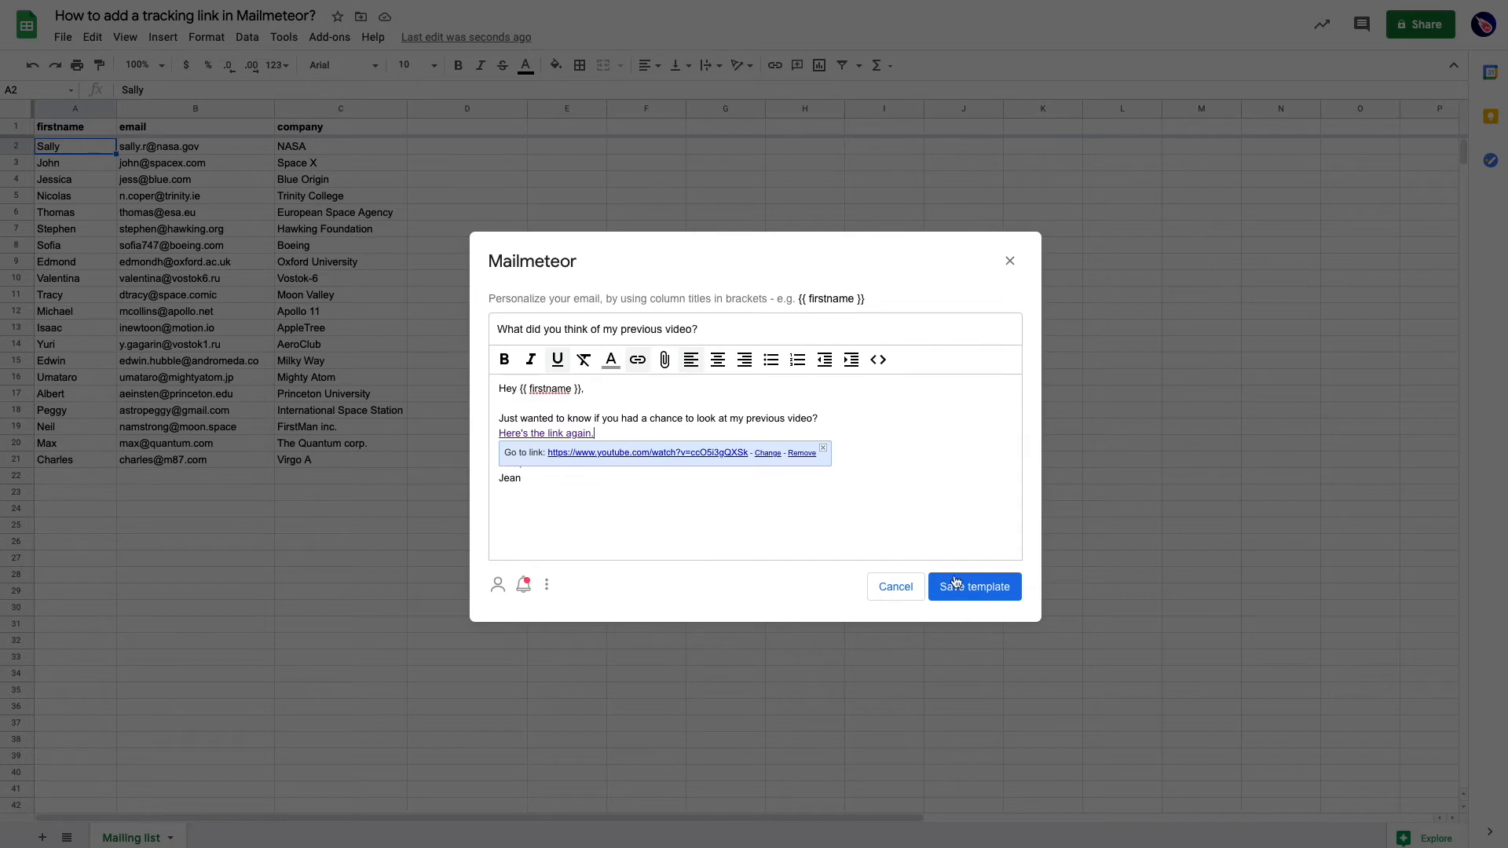
Save the template and preview the merged email for Sally.
click(972, 587)
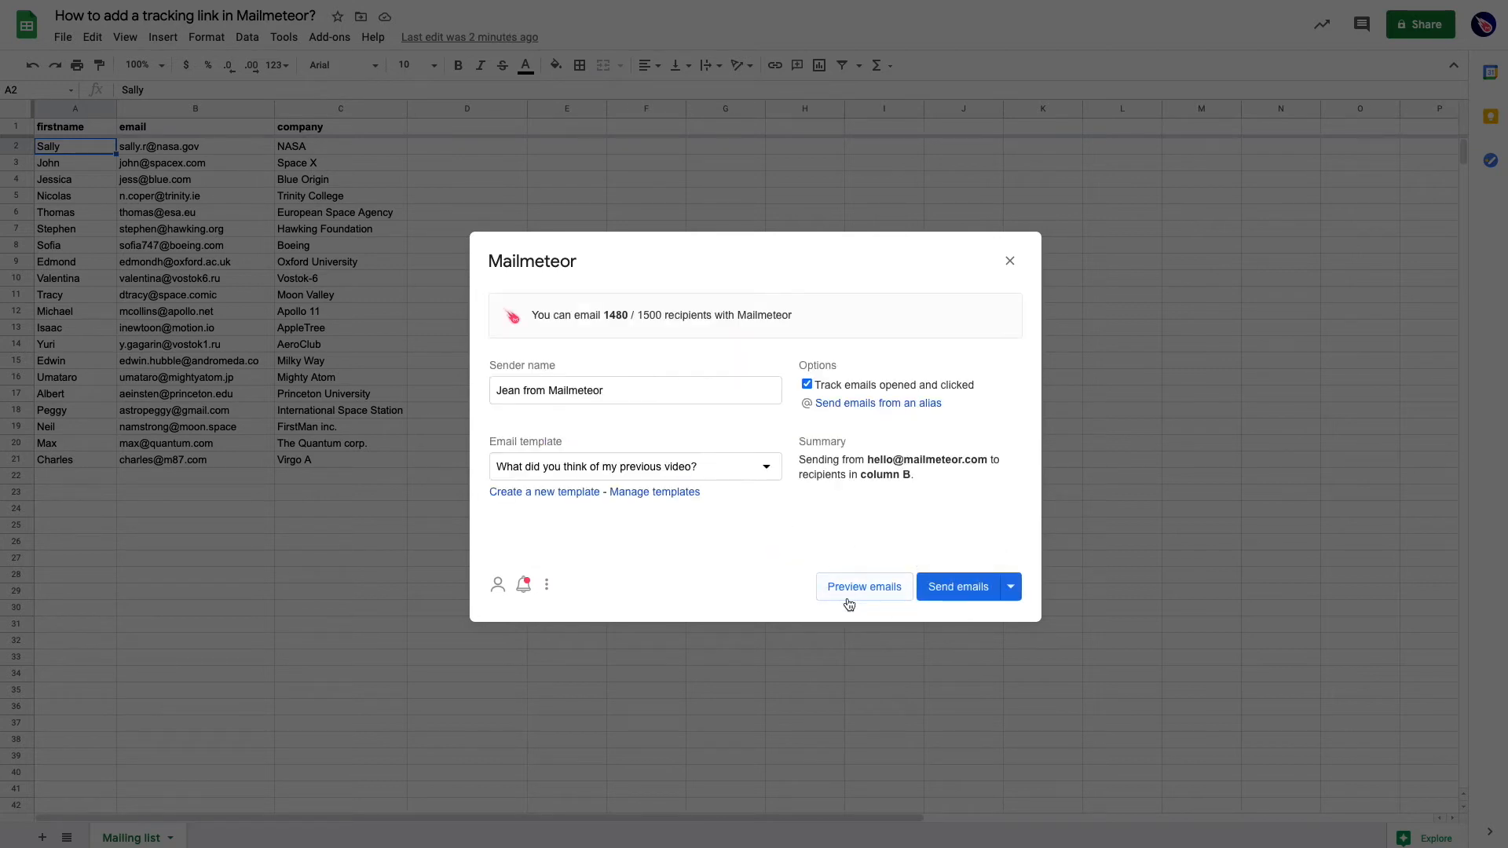
click(861, 586)
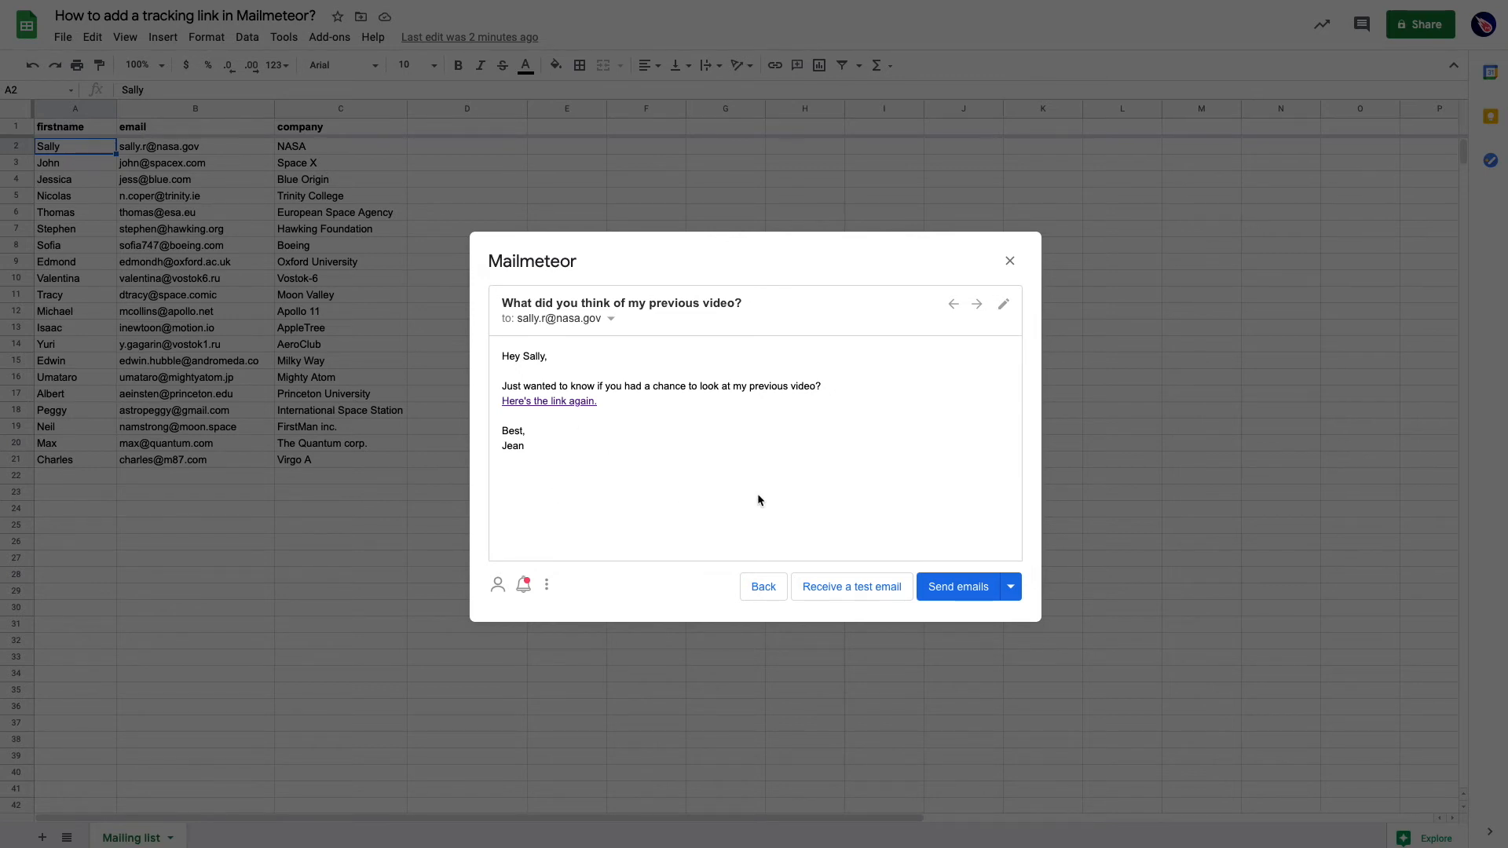
mouse_move(735, 493)
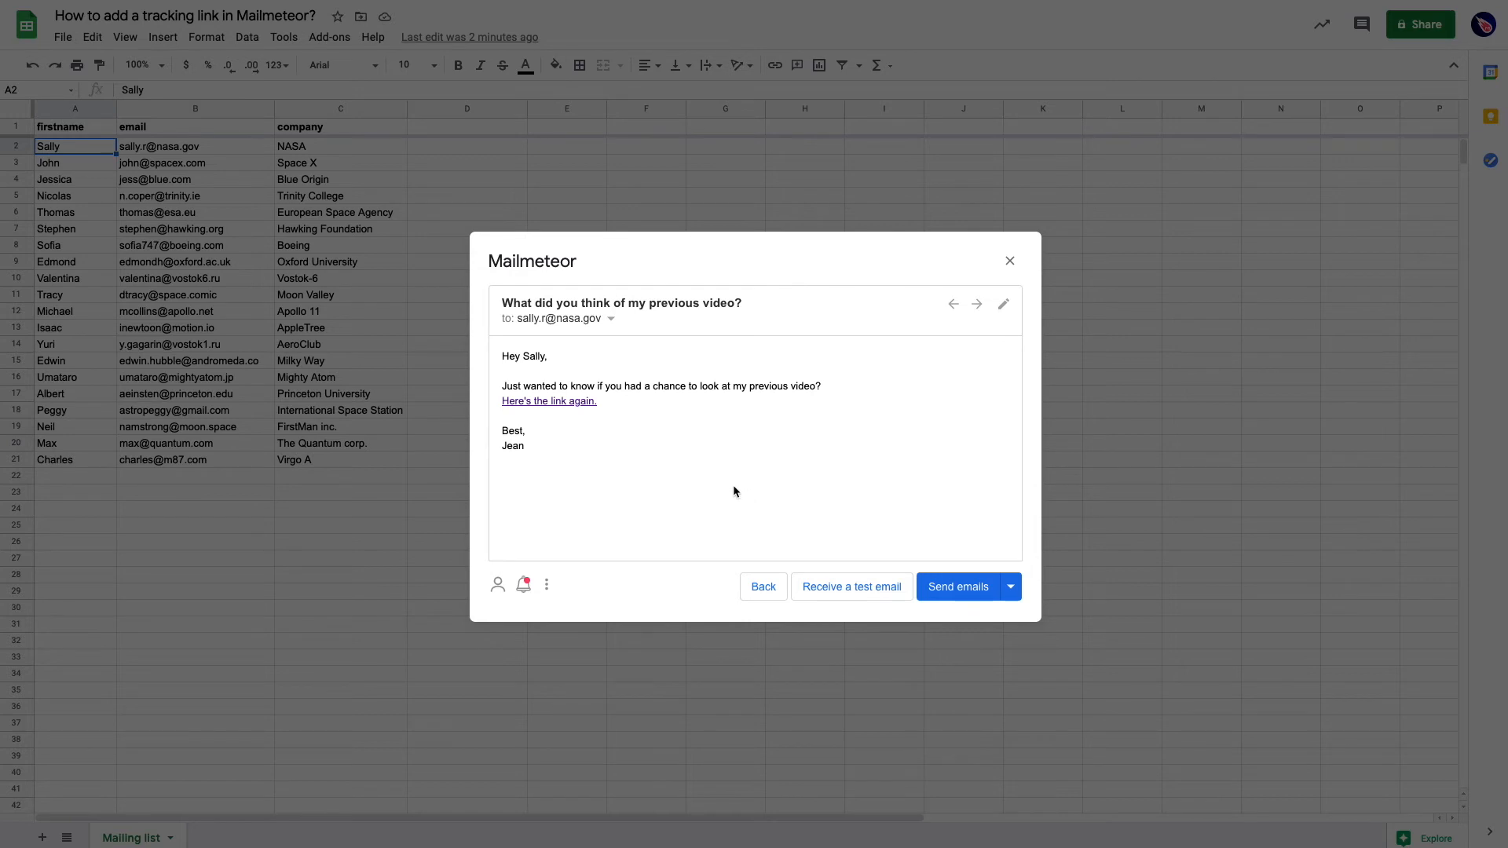
mouse_move(552, 423)
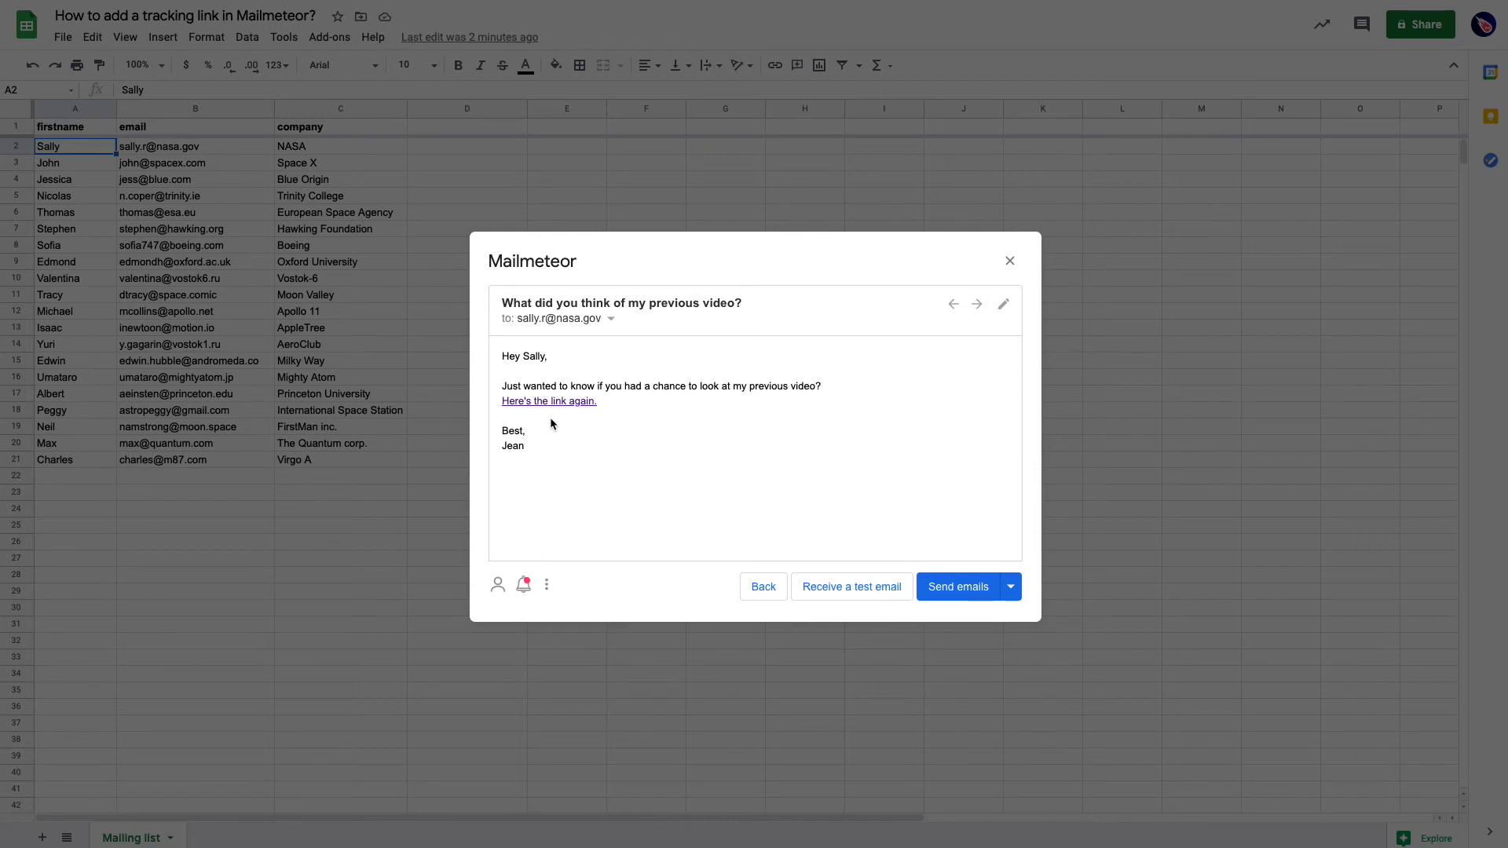
Check tracking is enabled in the preview details, then go back to sending setup.
click(611, 320)
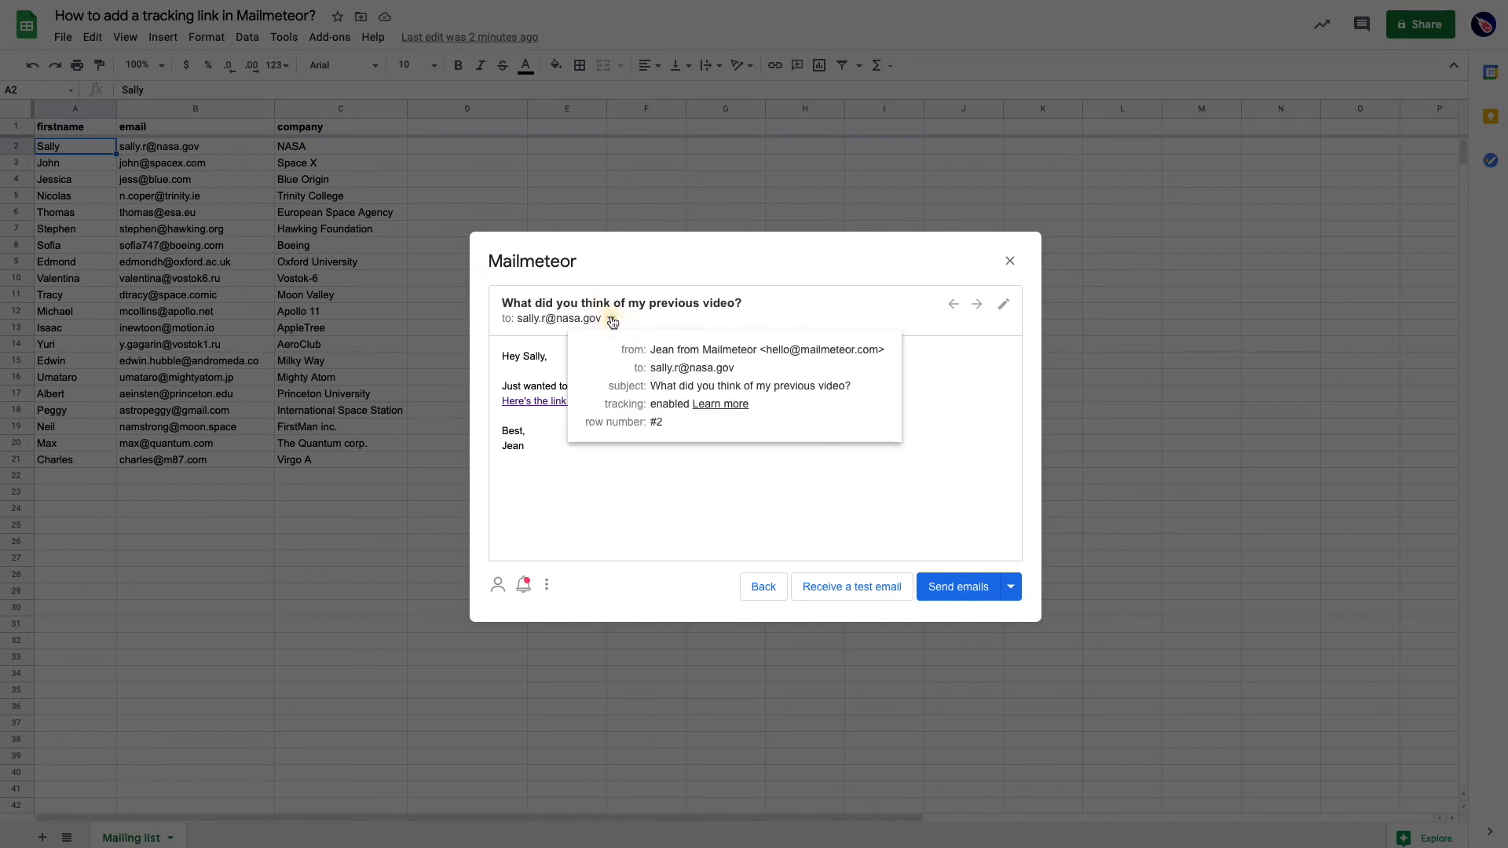
mouse_move(658, 402)
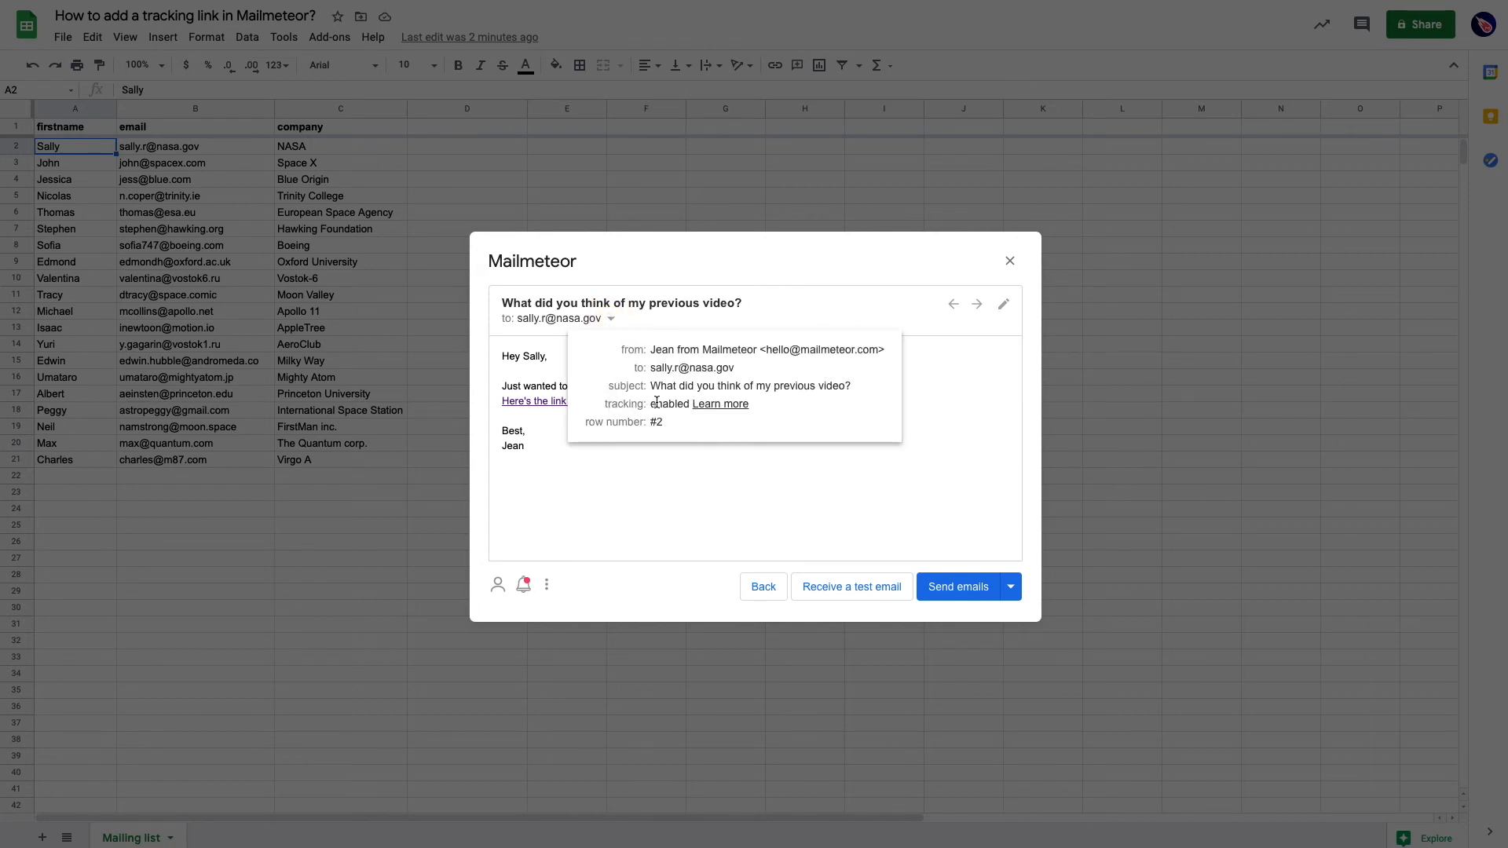
click(762, 586)
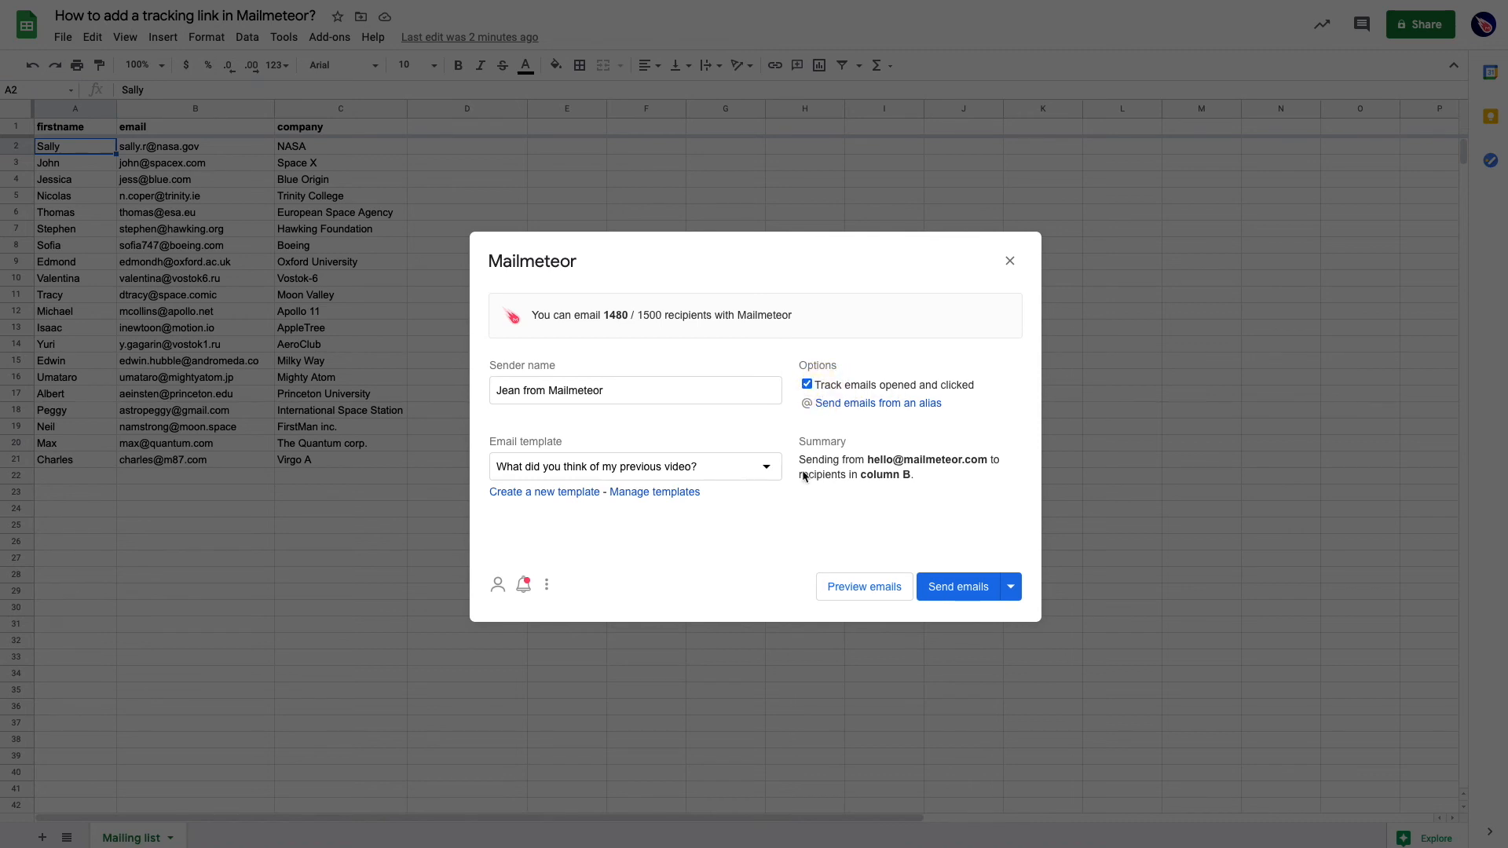
mouse_move(958, 586)
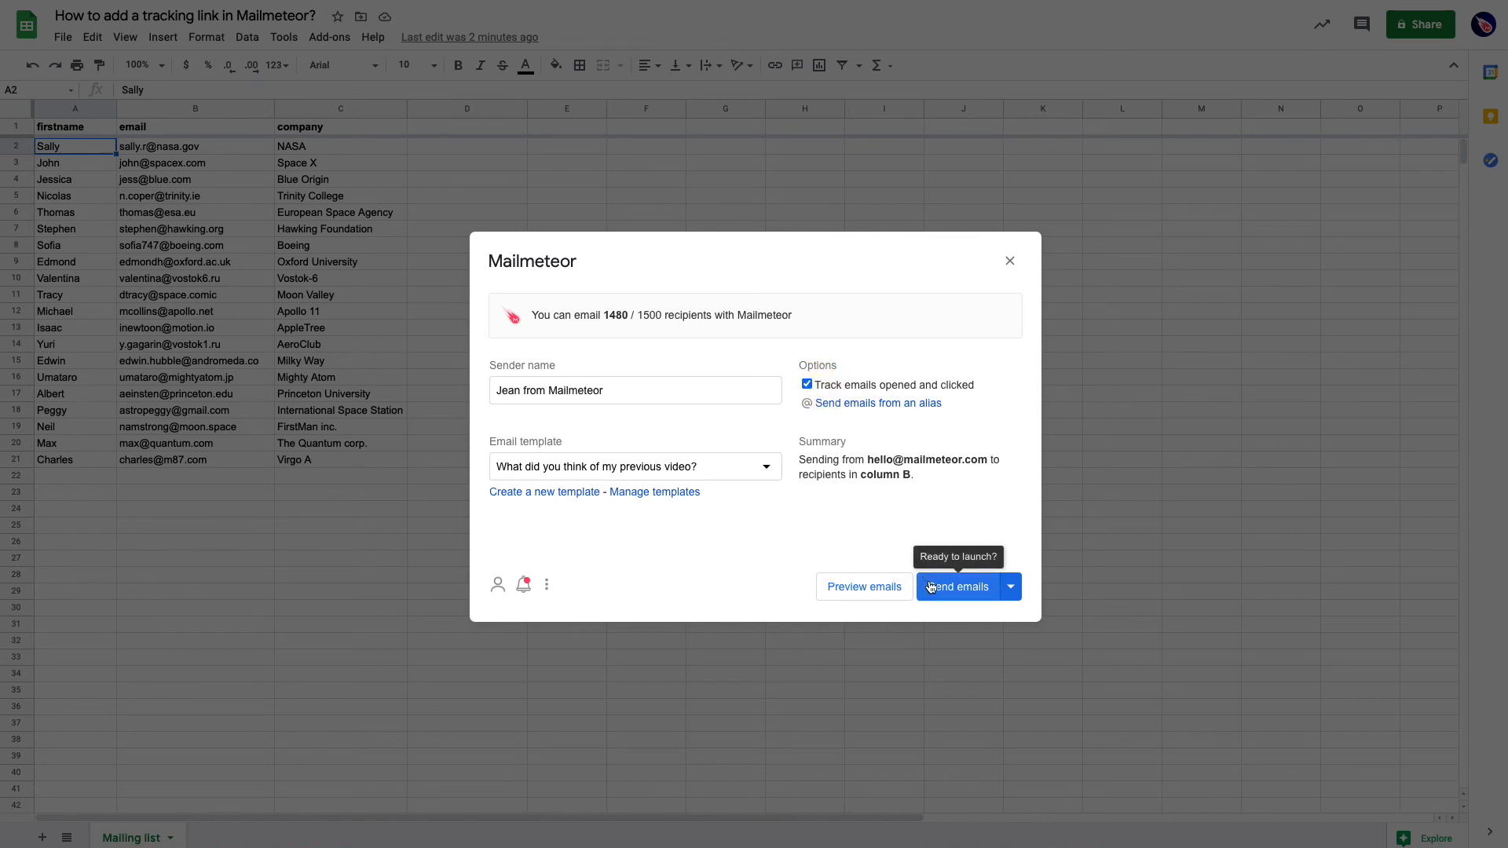
Send the tracked emails to everyone on the mailing list.
click(958, 587)
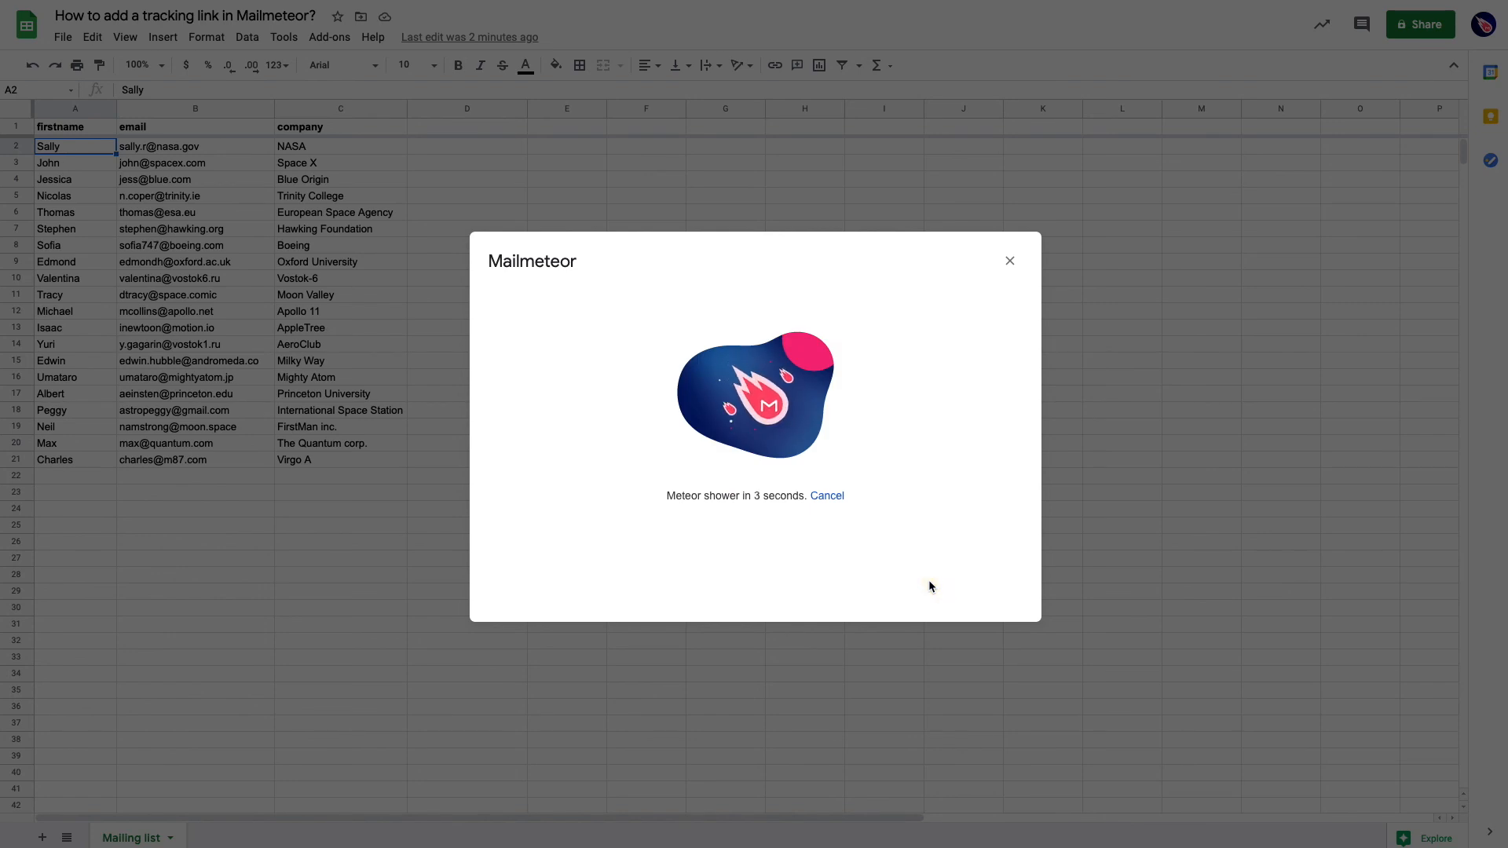